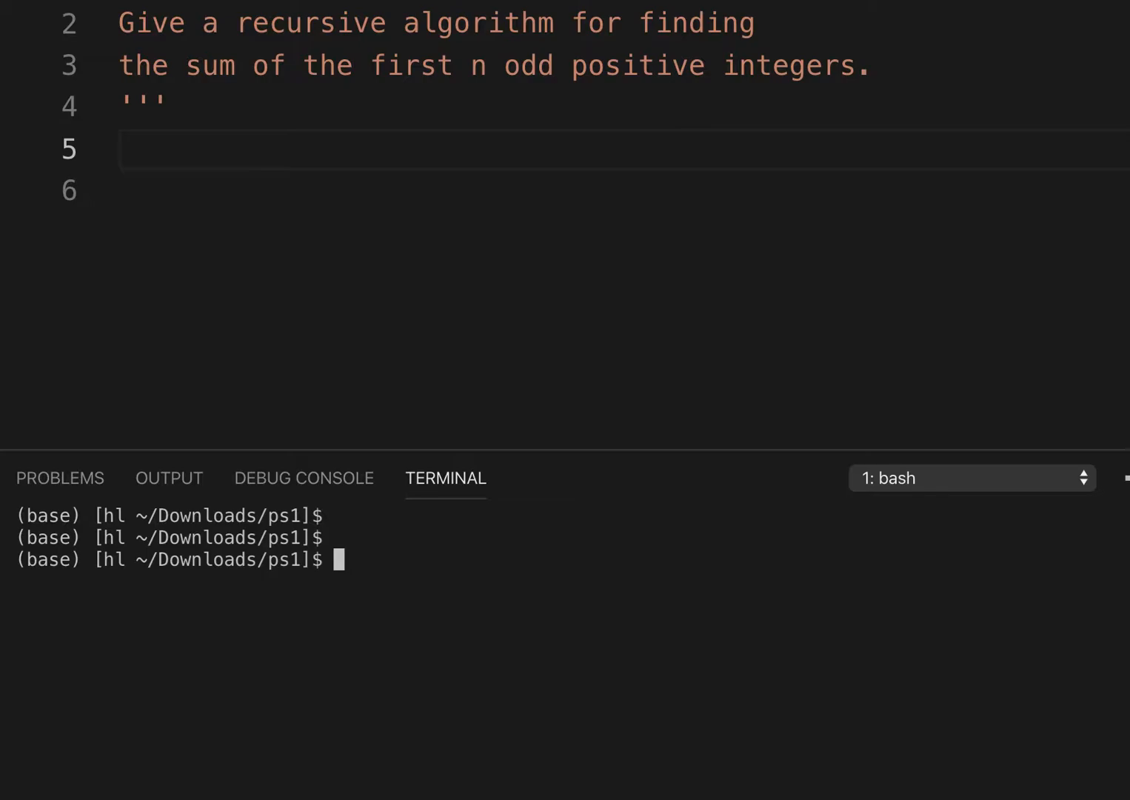
- Type the comment line n = 1,2,3,4,5,6,... below the problem statement
{"action": "type", "text": "n"}
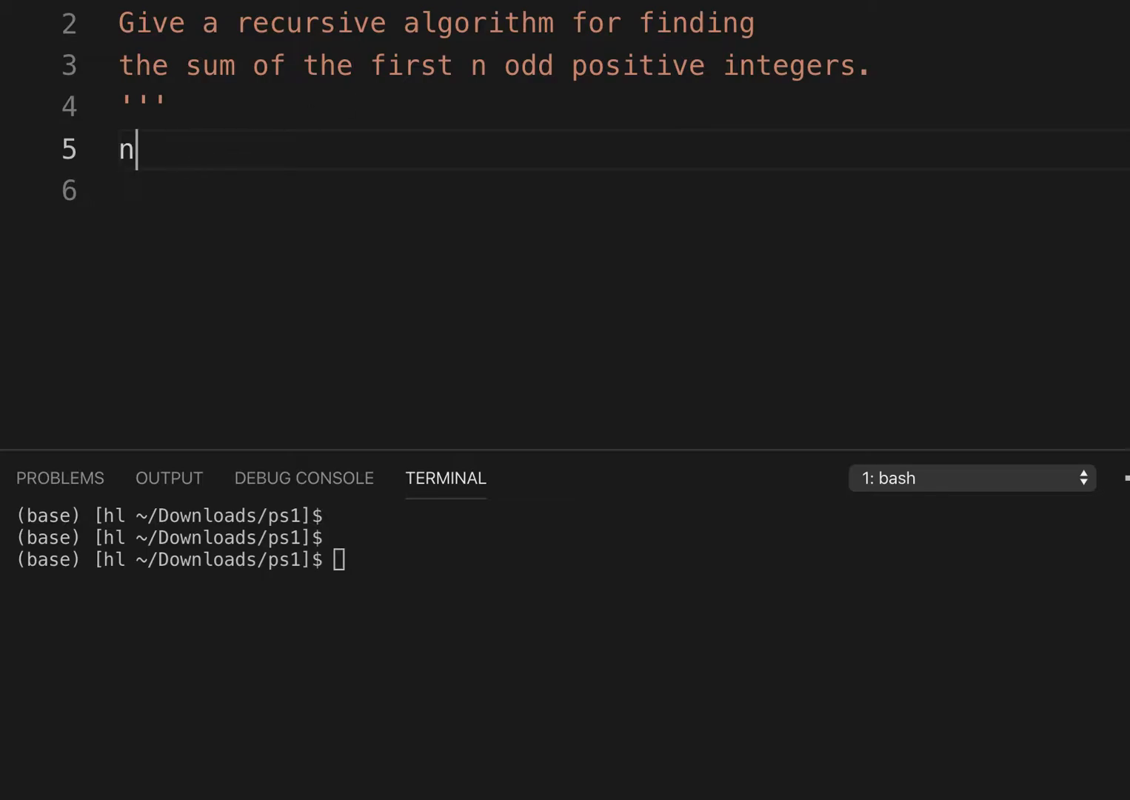
{"action": "type", "text": "= 1,2"}
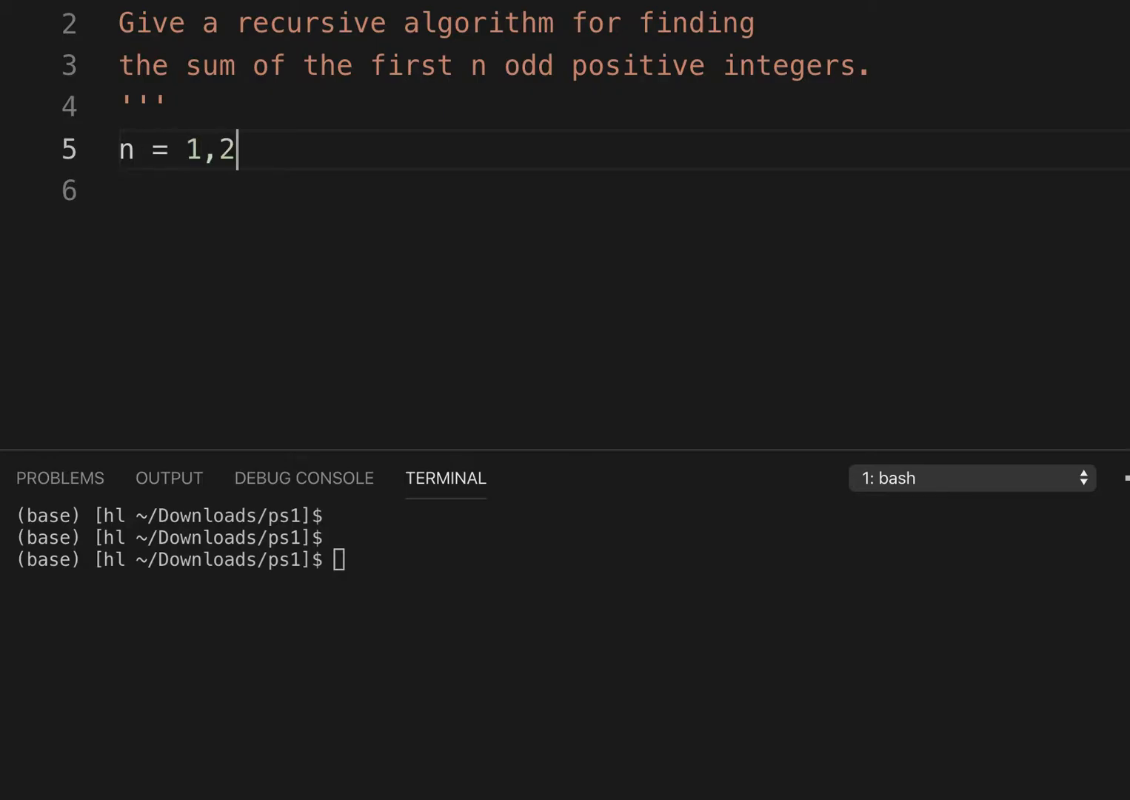
{"action": "type", "text": ",3,4,5,6"}
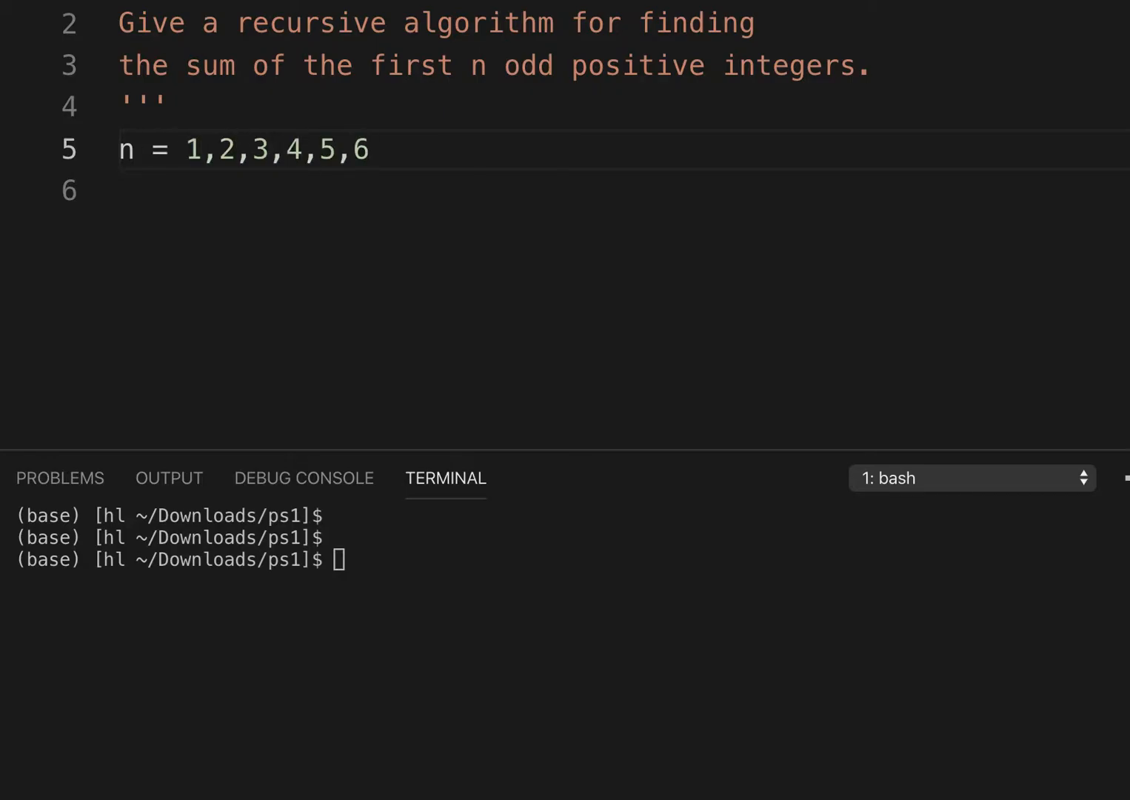
{"action": "type", "text": ",..."}
{"action": "type", "text": "''"}
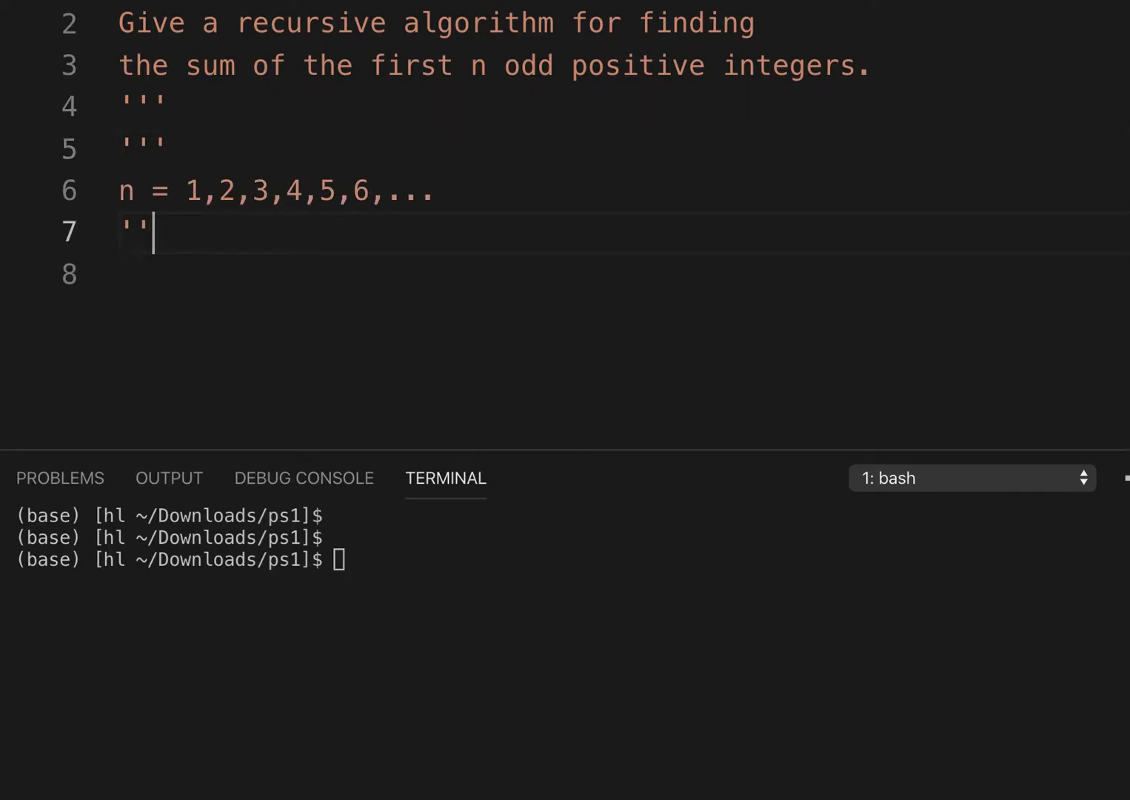
- Add a new comment line listing the odd numbers 1,3,5,7,9,11,... under the n values
{"action": "key", "text": "Enter"}
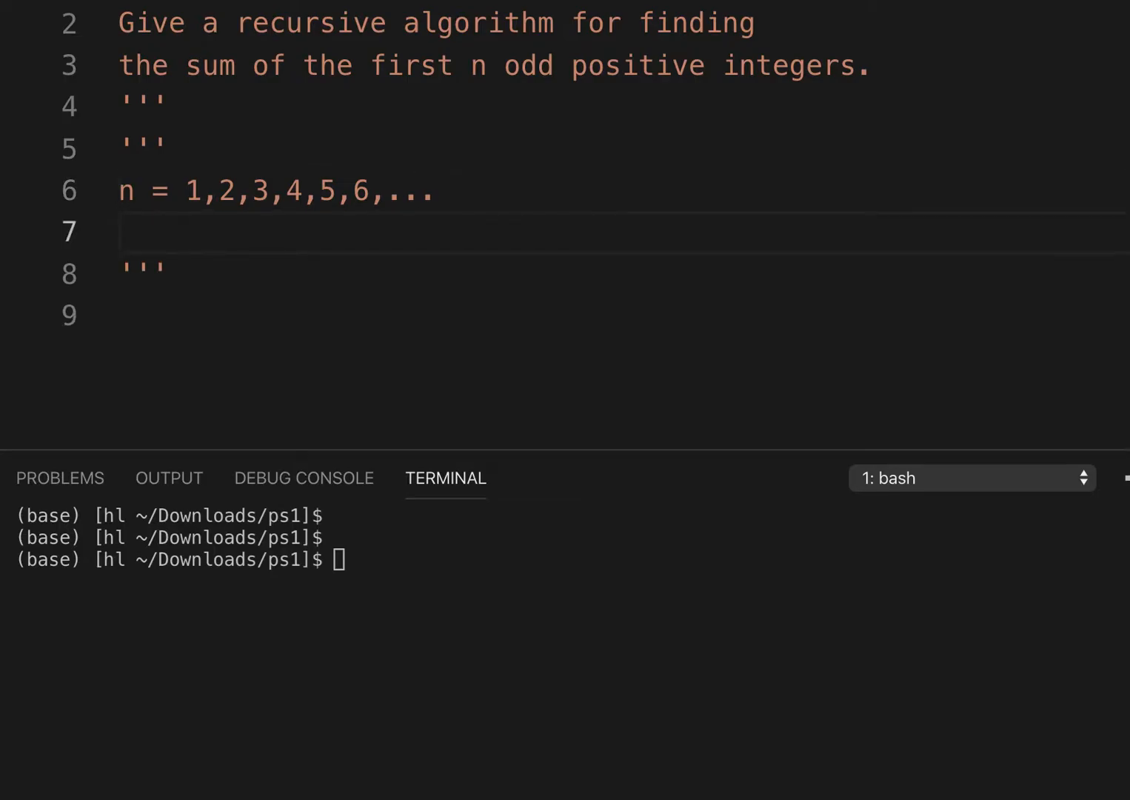
{"action": "type", "text": "1,"}
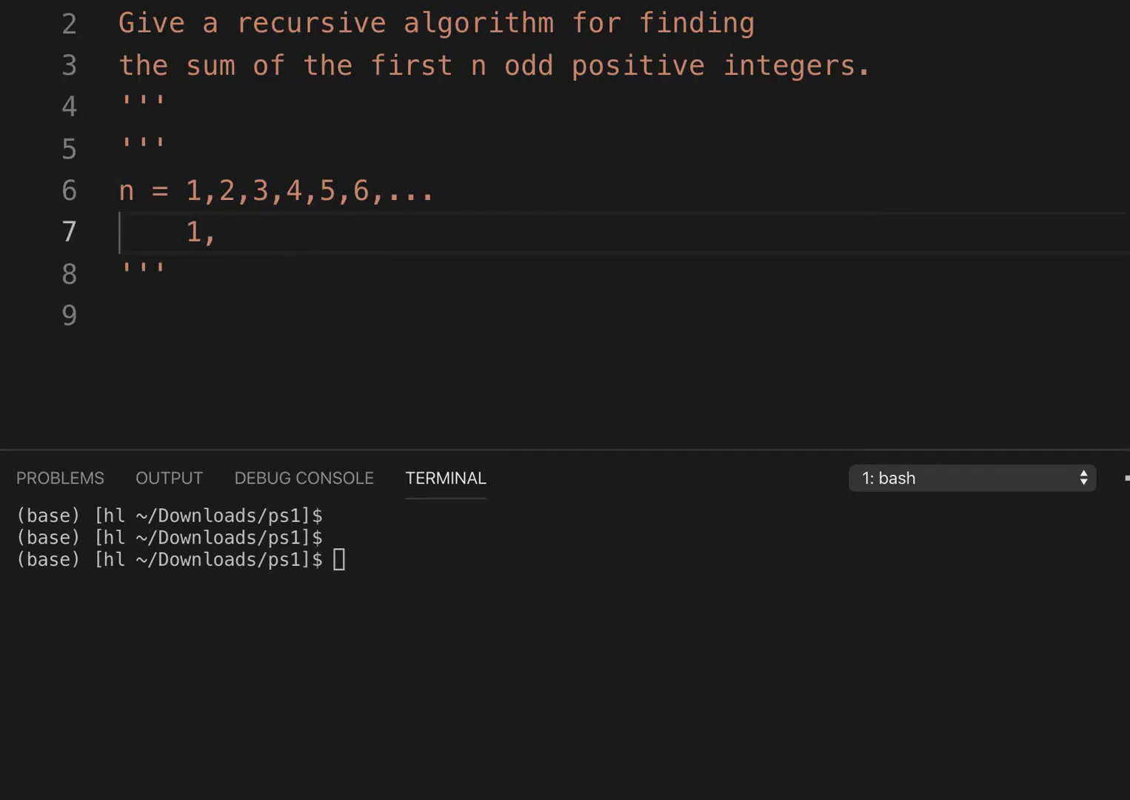
{"action": "type", "text": "3,5,7,"}
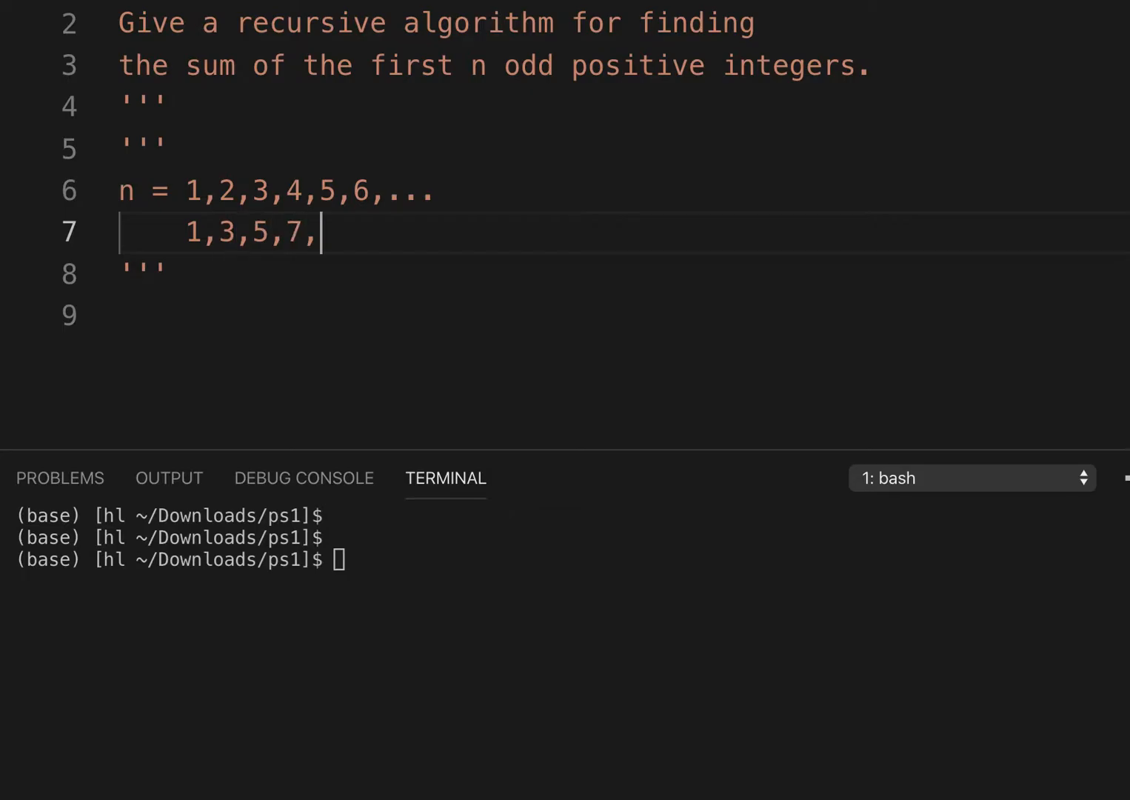
{"action": "type", "text": "9,11"}
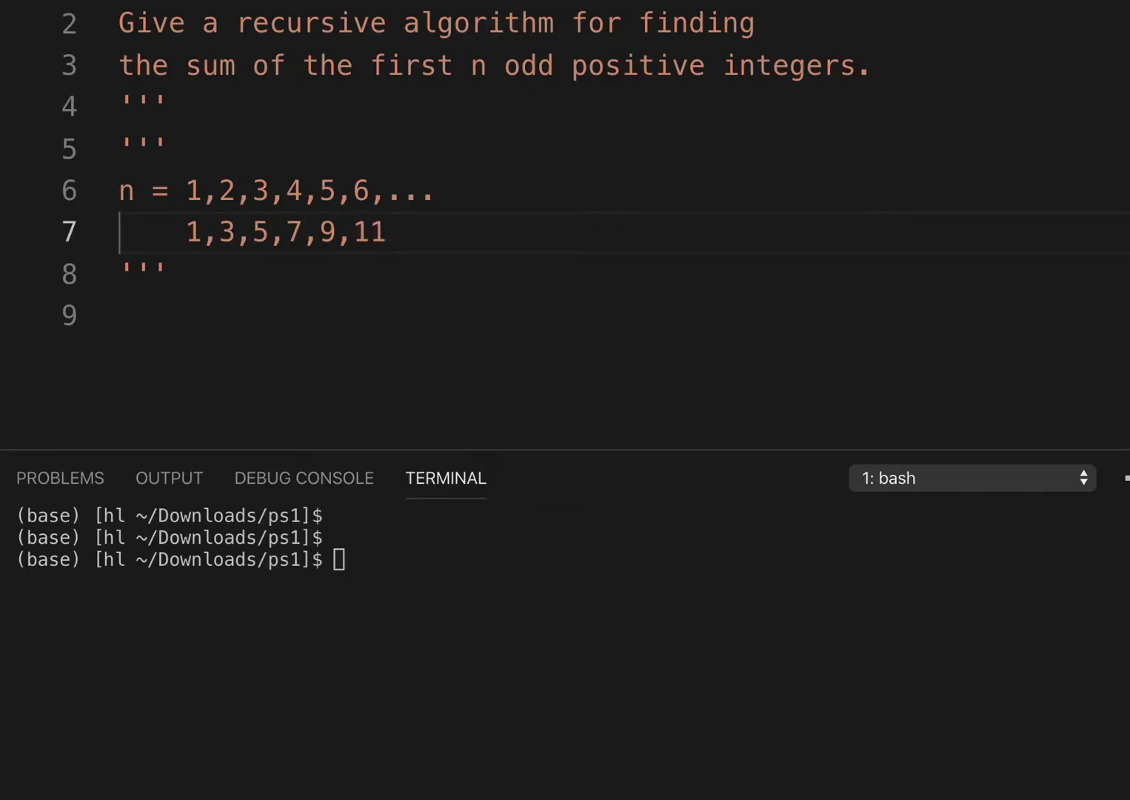
{"action": "type", "text": ","}
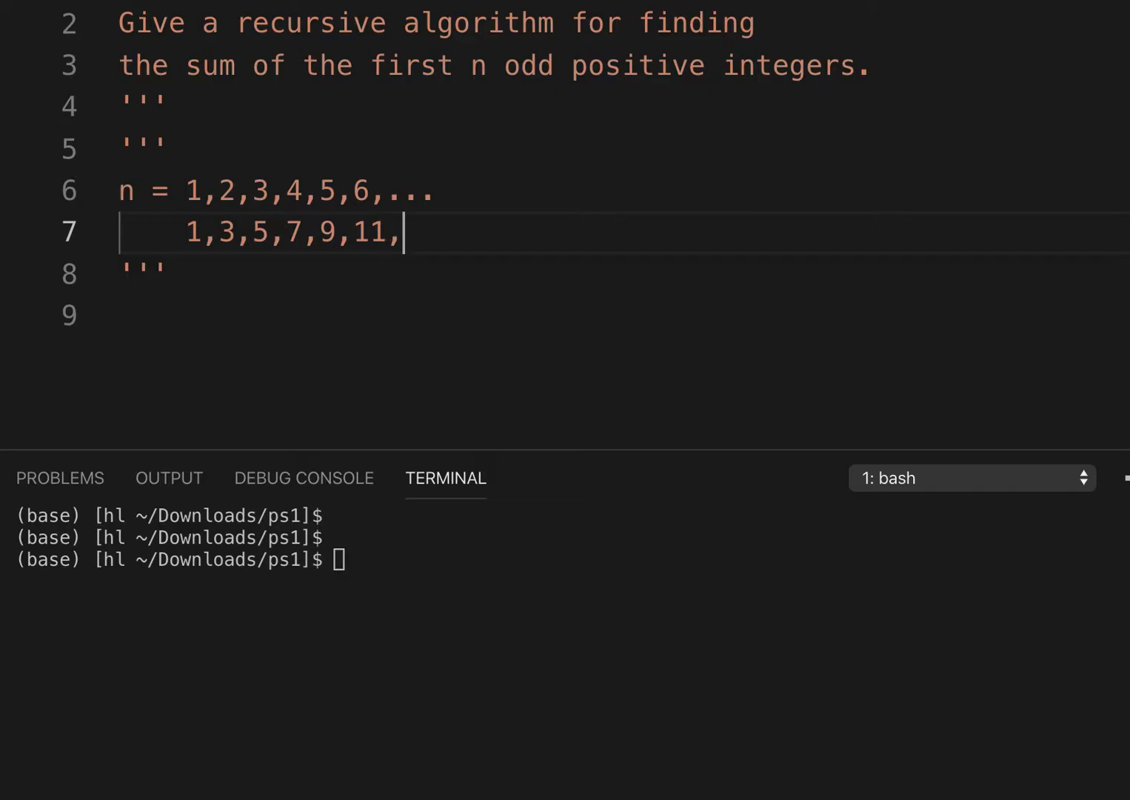
{"action": "type", "text": "..."}
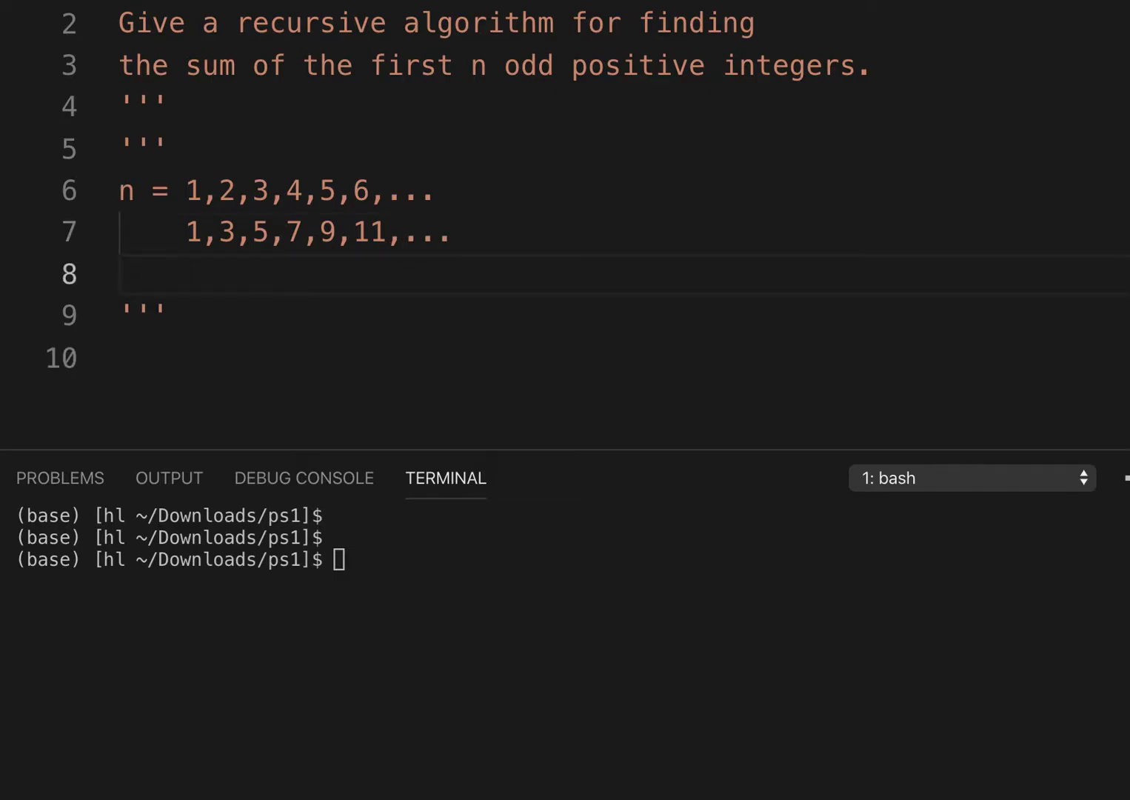
{"action": "mouse_move", "coordinate": [274, 319]}
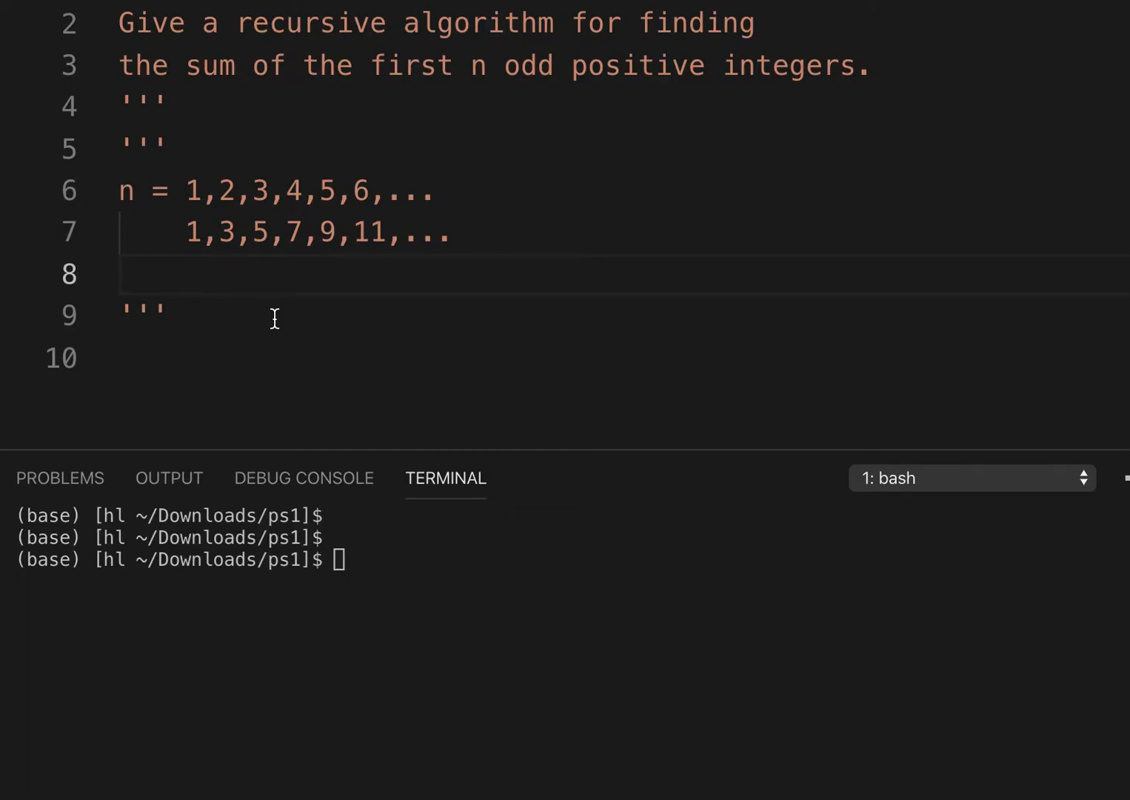
- Type the running-sums line 1,4,9,16,25,36,... beneath the odd numbers
{"action": "type", "text": "1,"}
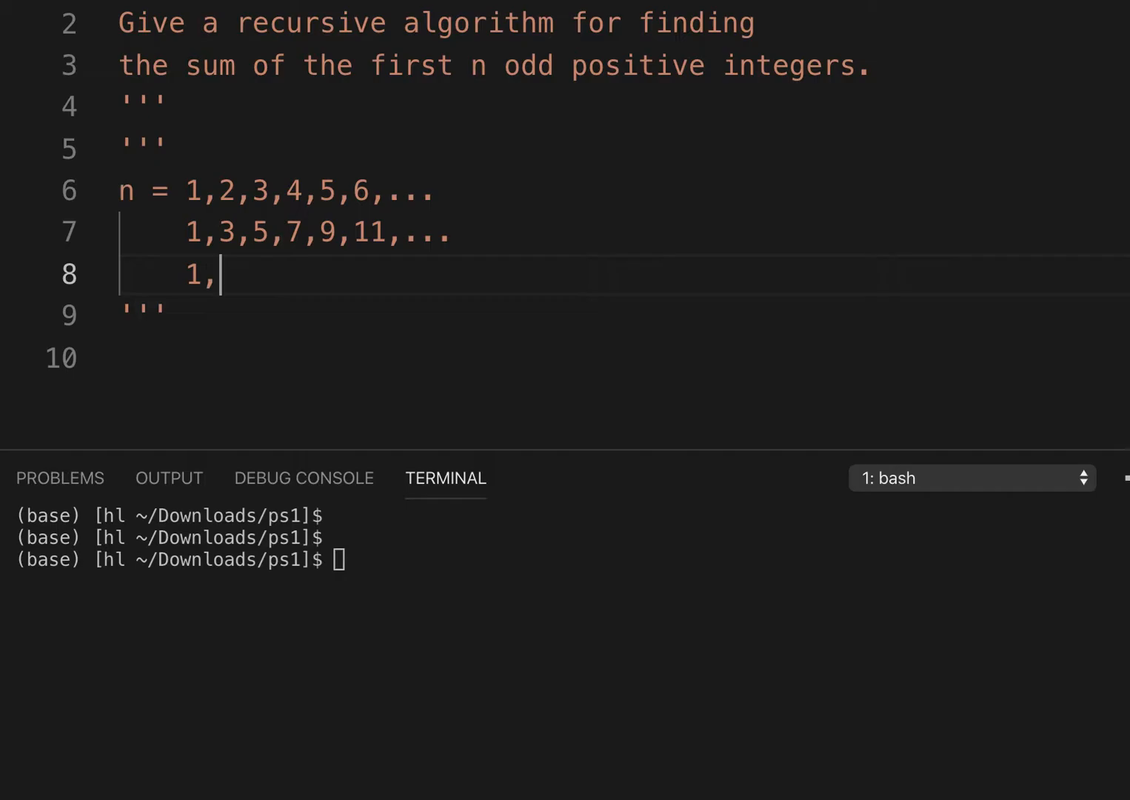
{"action": "type", "text": "4"}
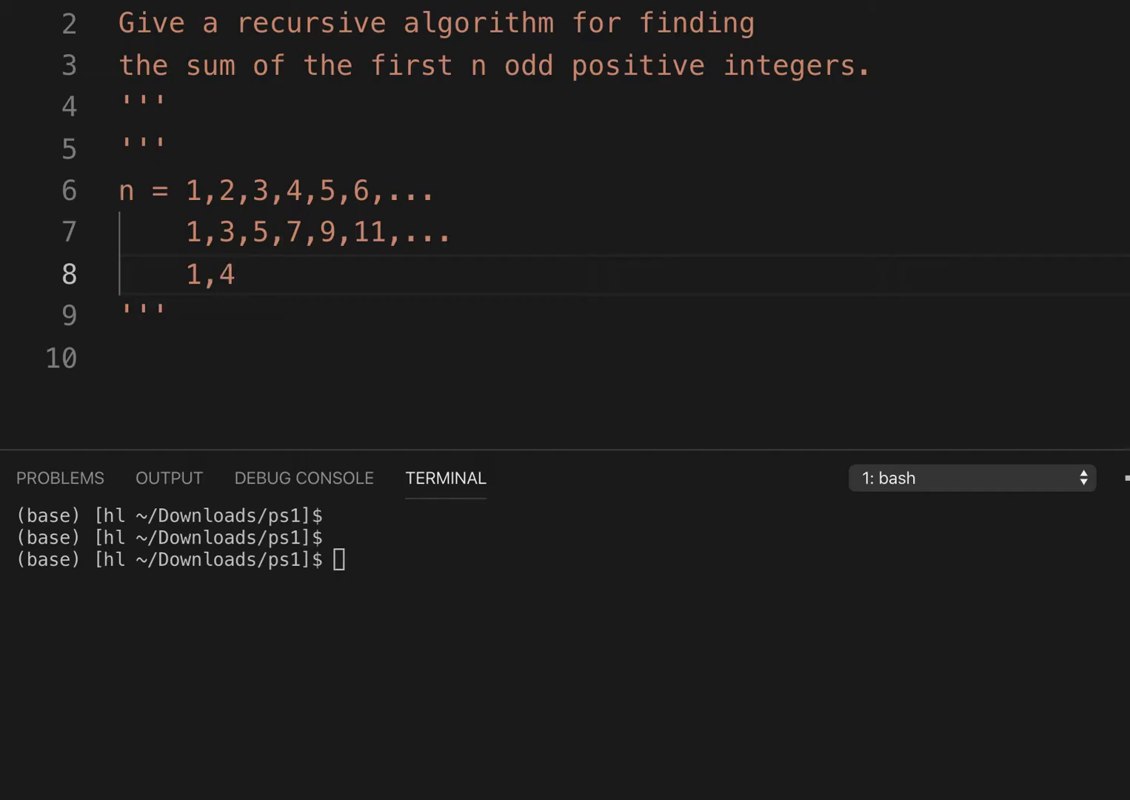
{"action": "type", "text": ","}
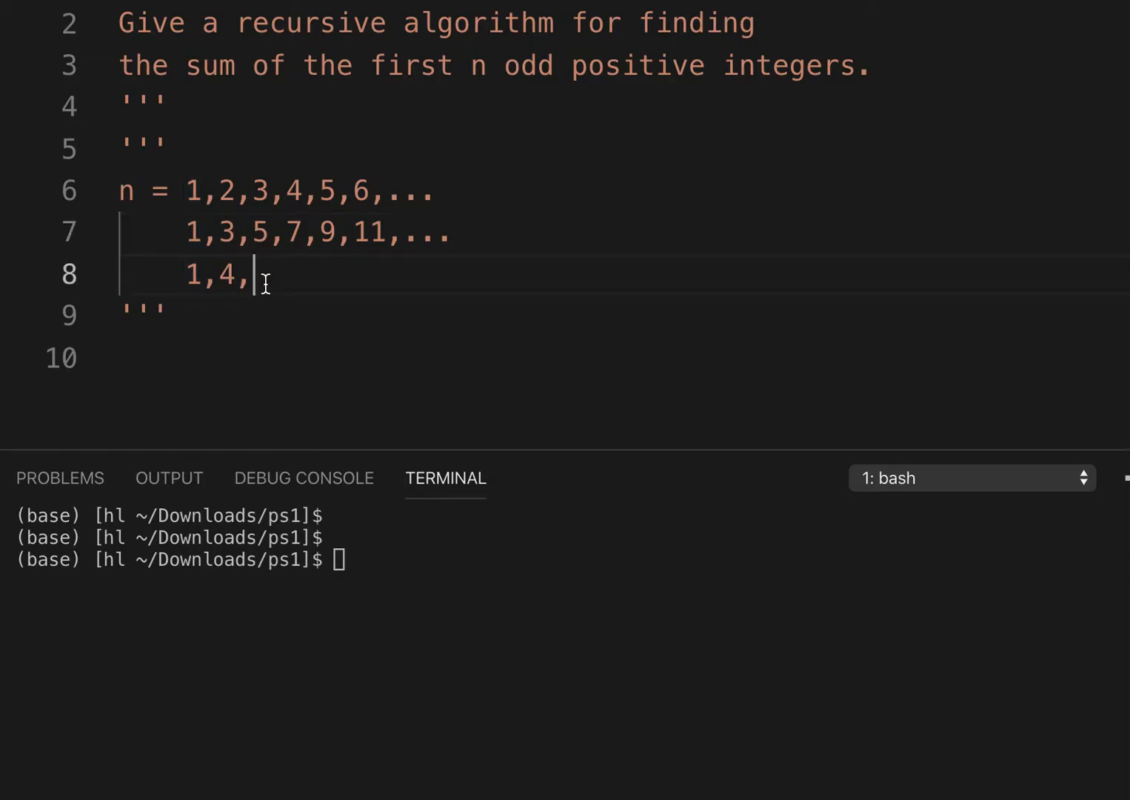
{"action": "type", "text": "9,"}
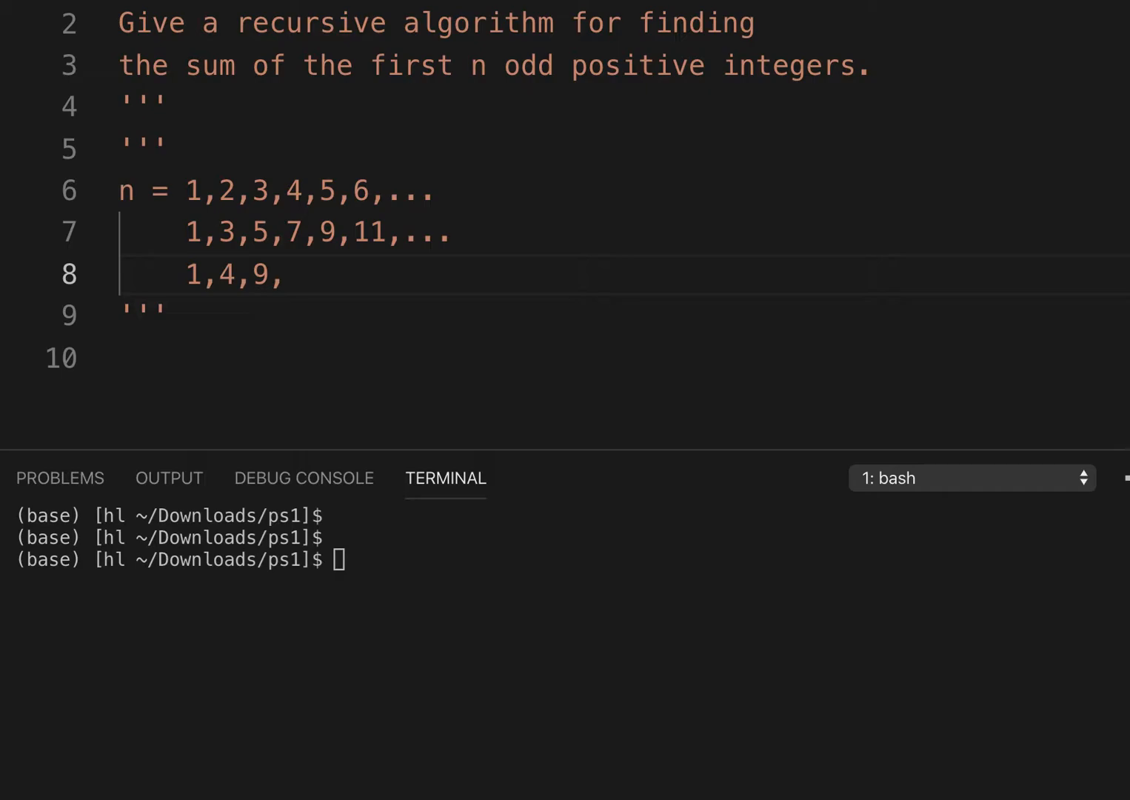
{"action": "type", "text": "16"}
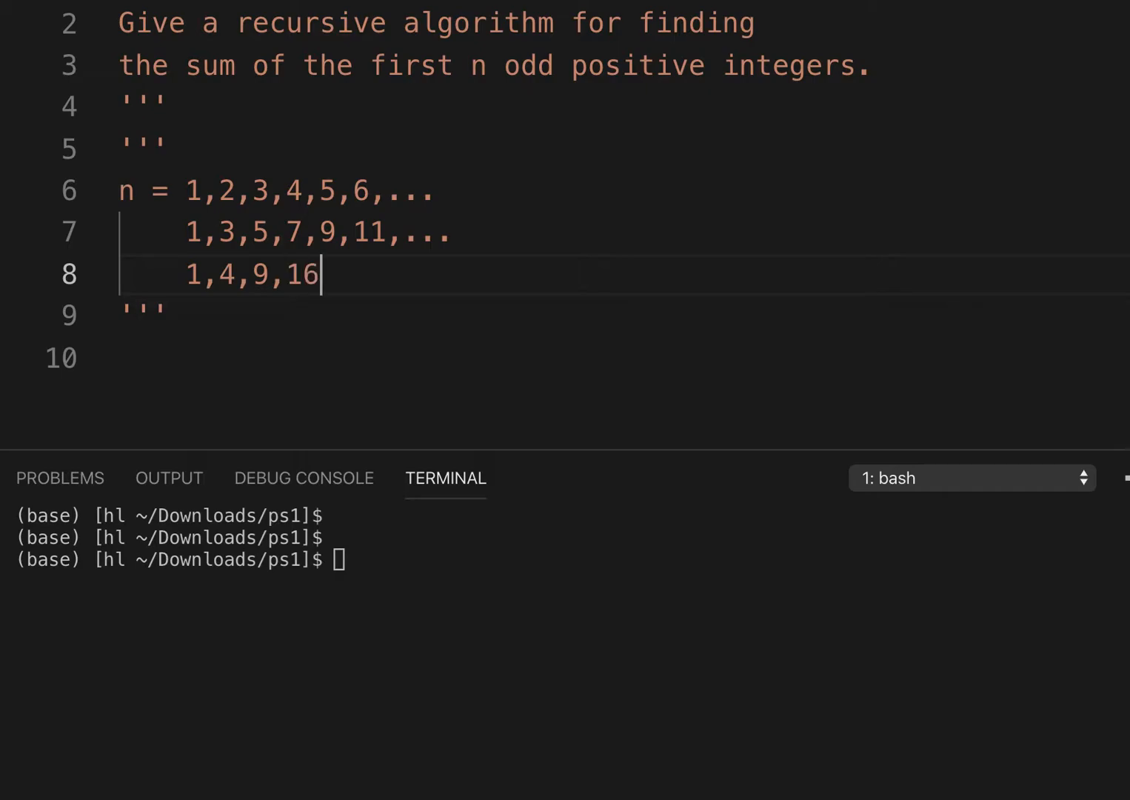
{"action": "type", "text": ","}
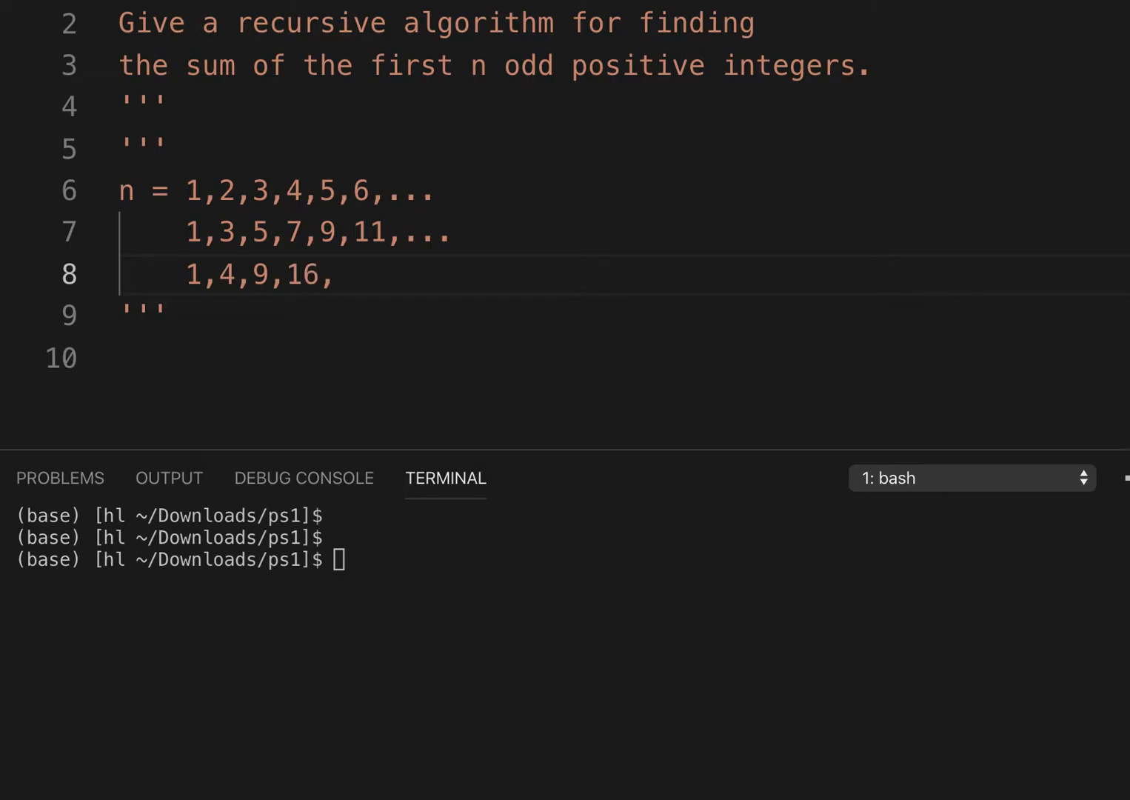
{"action": "type", "text": "2"}
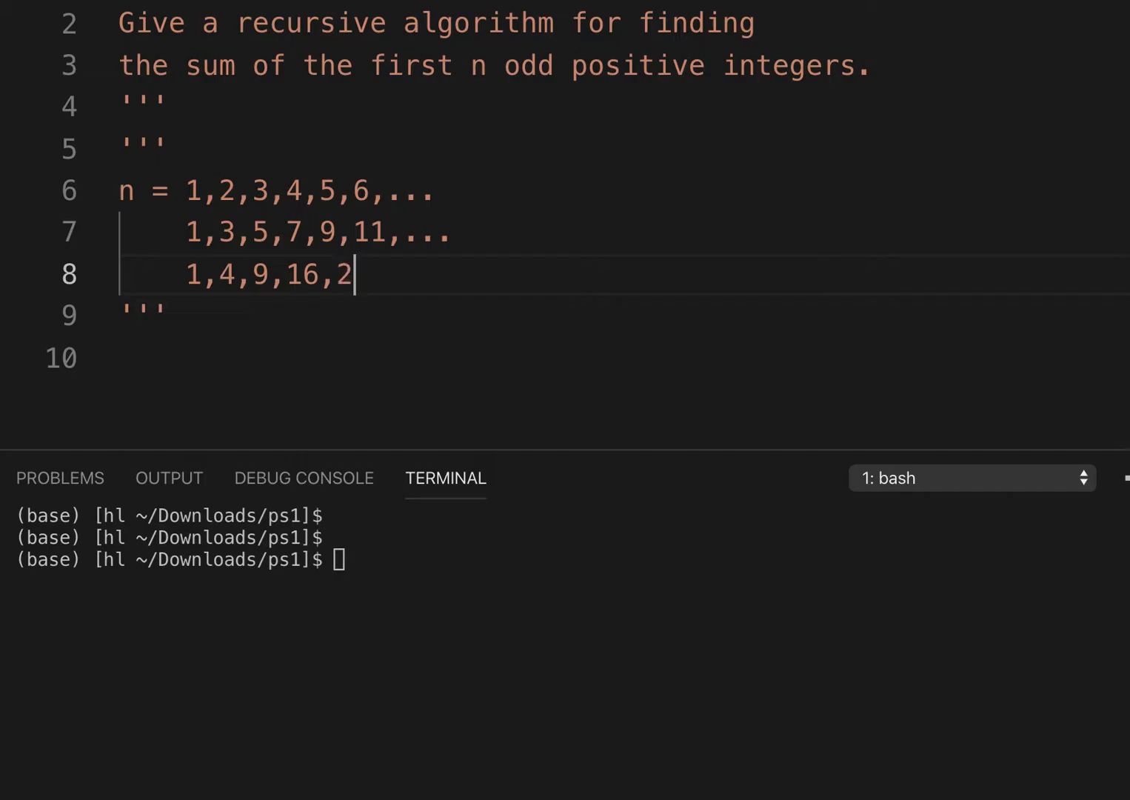
{"action": "type", "text": "5"}
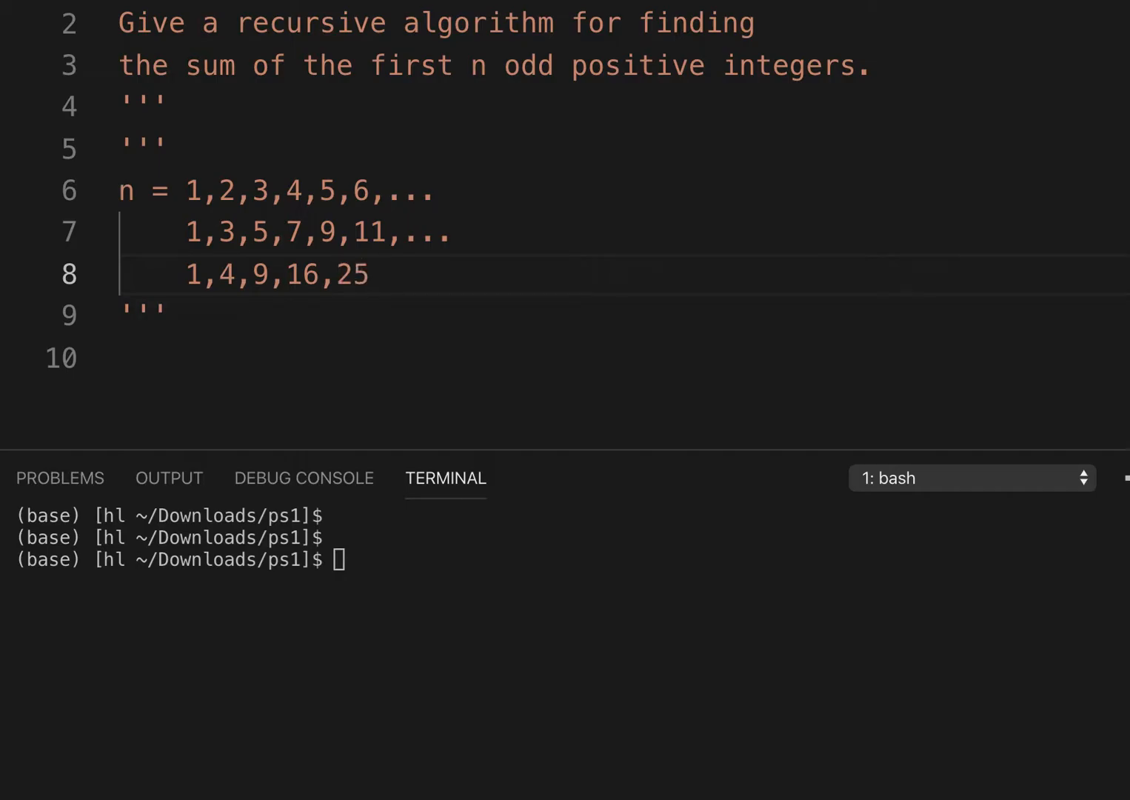
{"action": "type", "text": ","}
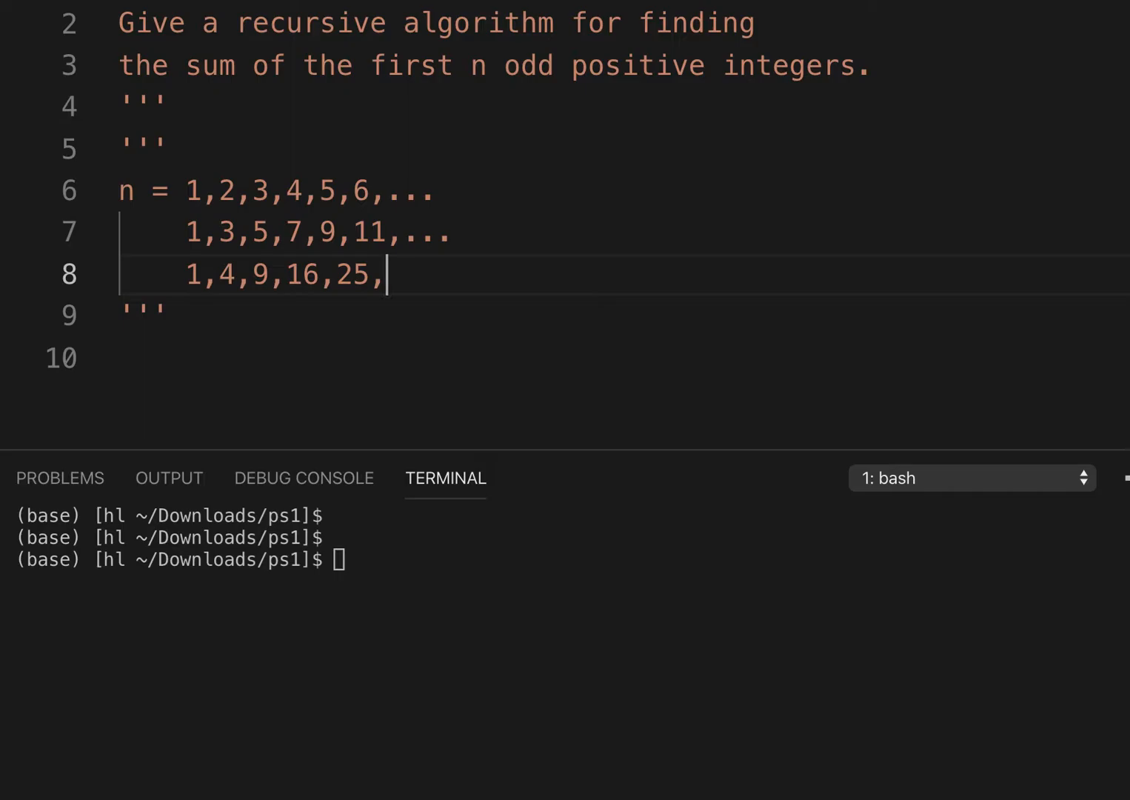
{"action": "type", "text": "36,"}
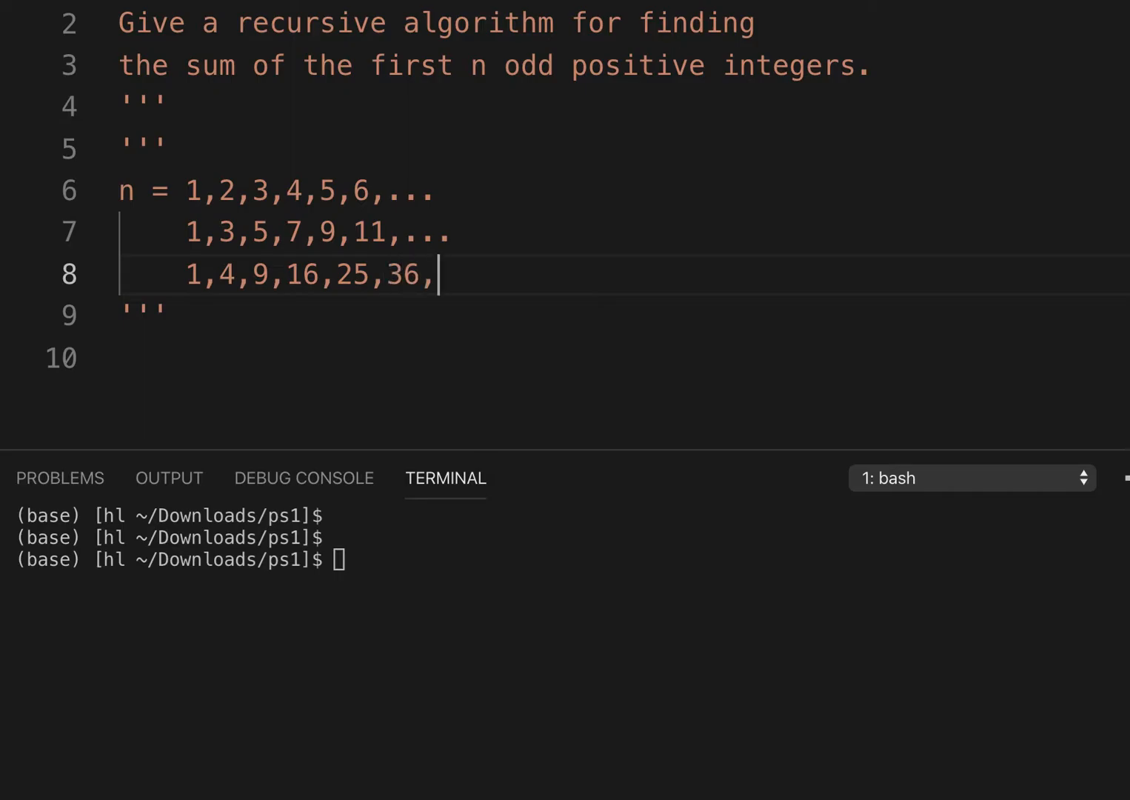
{"action": "type", "text": "..."}
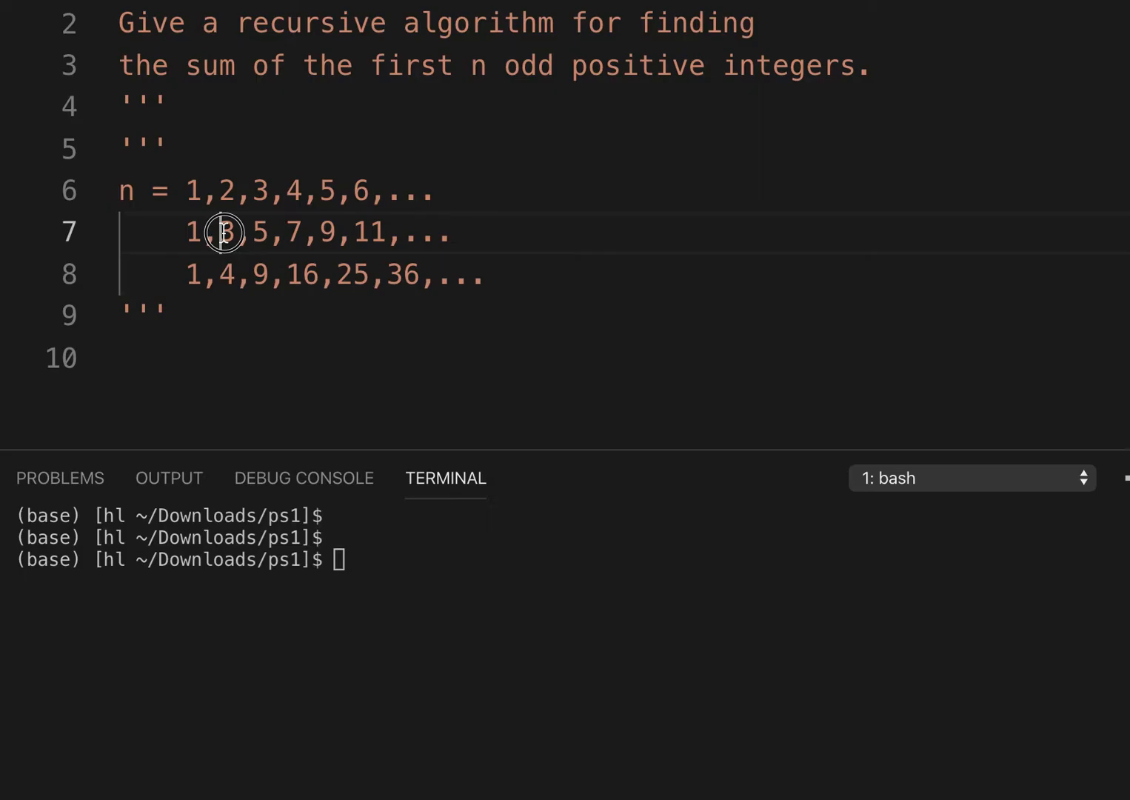
{"action": "double_click", "coordinate": [226, 232]}
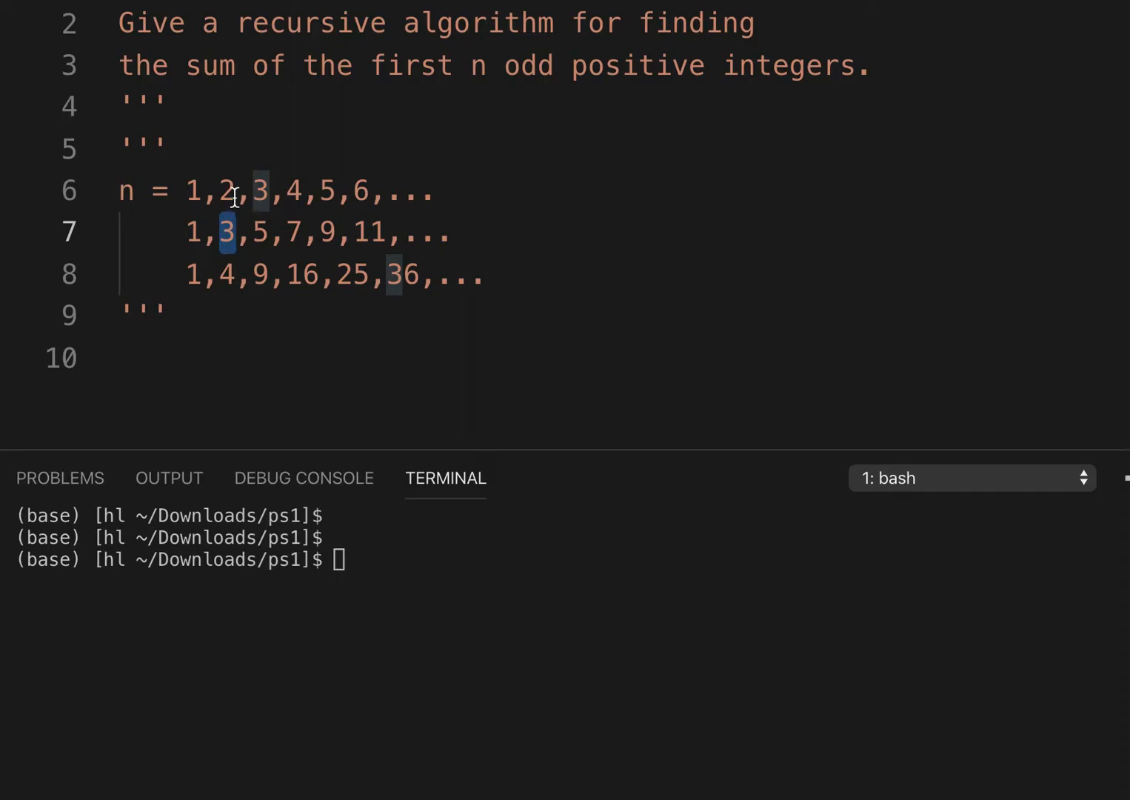
{"action": "double_click", "coordinate": [229, 191]}
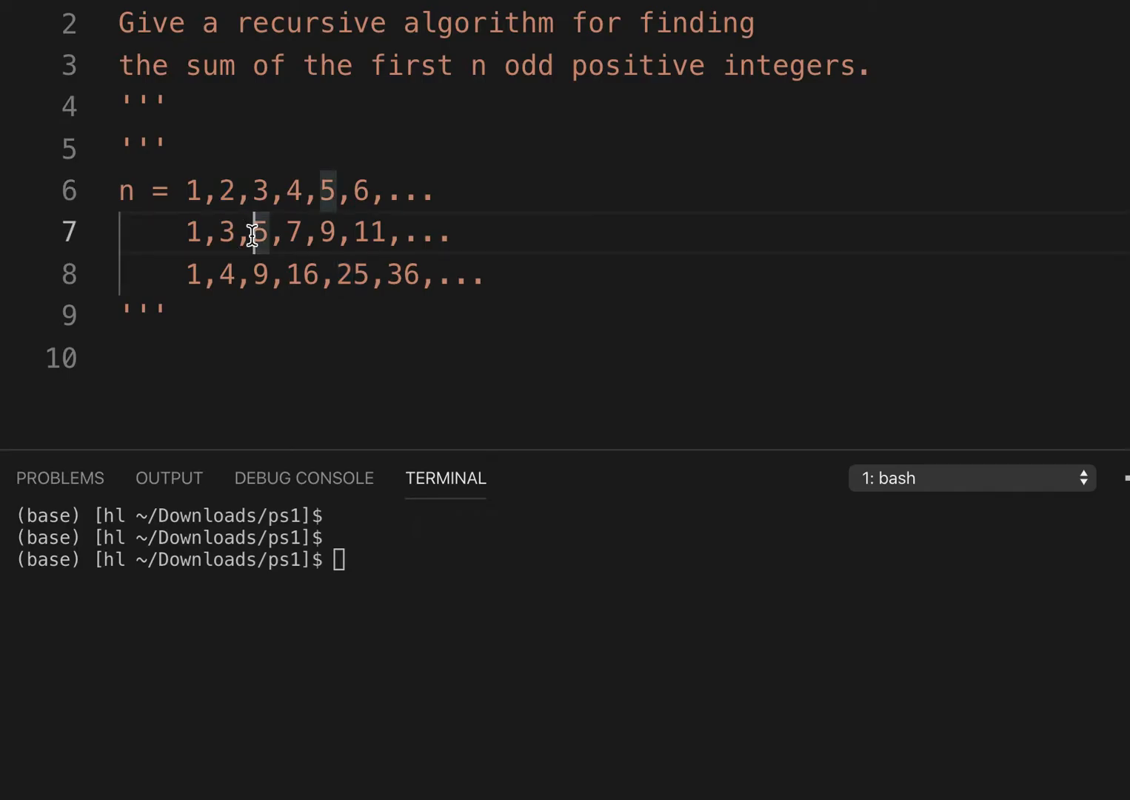
{"action": "mouse_move", "coordinate": [289, 233]}
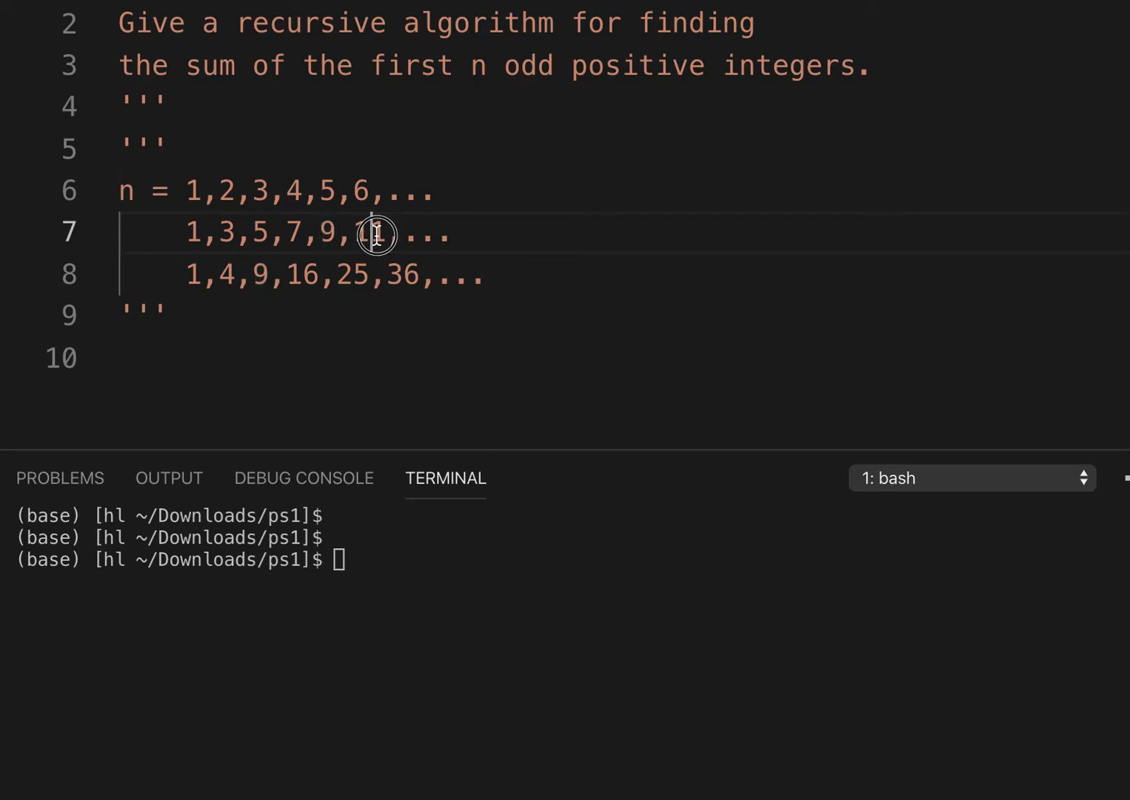
{"action": "double_click", "coordinate": [374, 233]}
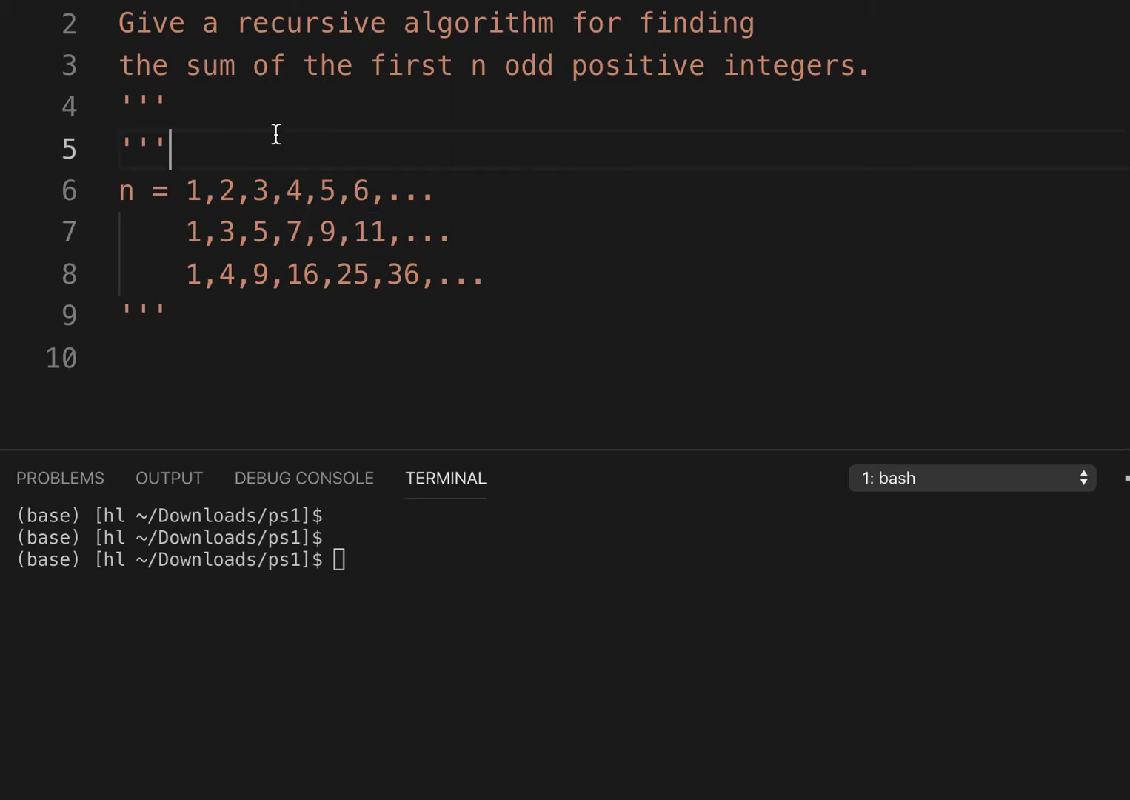
- Add the odd-number formula (2*n)-1 above the n sequence and start a def line below
{"action": "key", "text": "enter"}
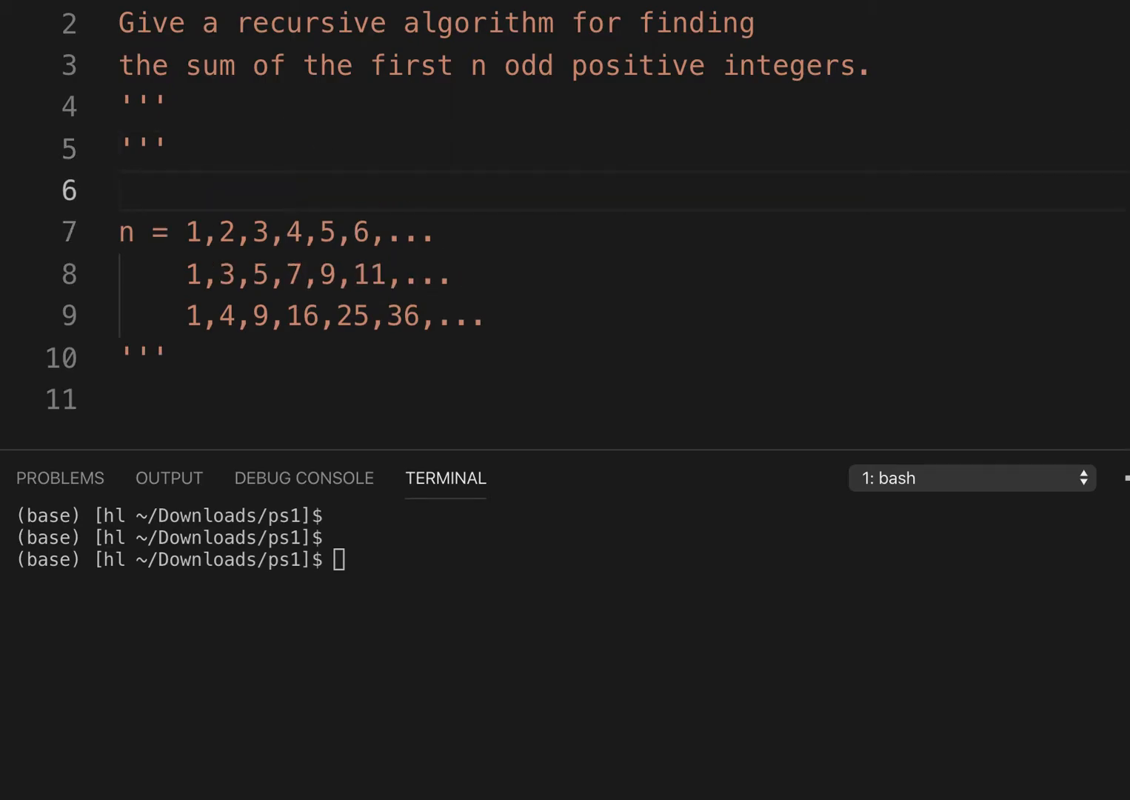
{"action": "type", "text": "2*n"}
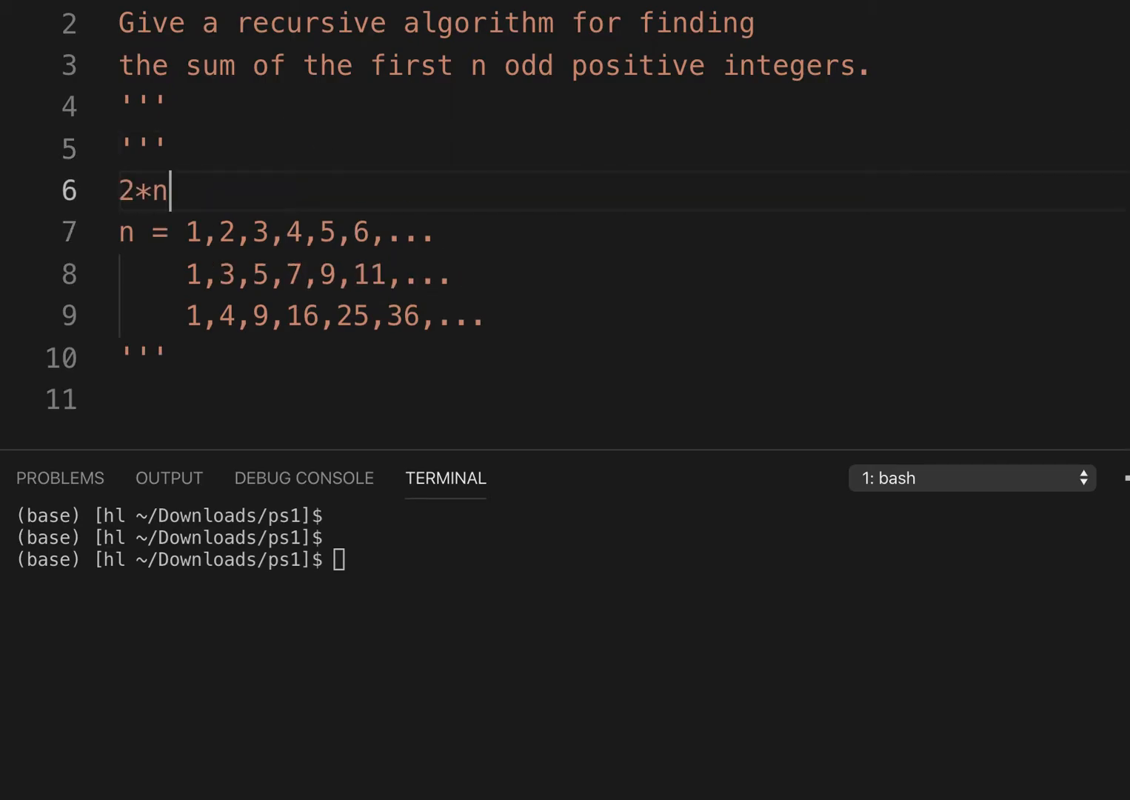
{"action": "type", "text": ")"}
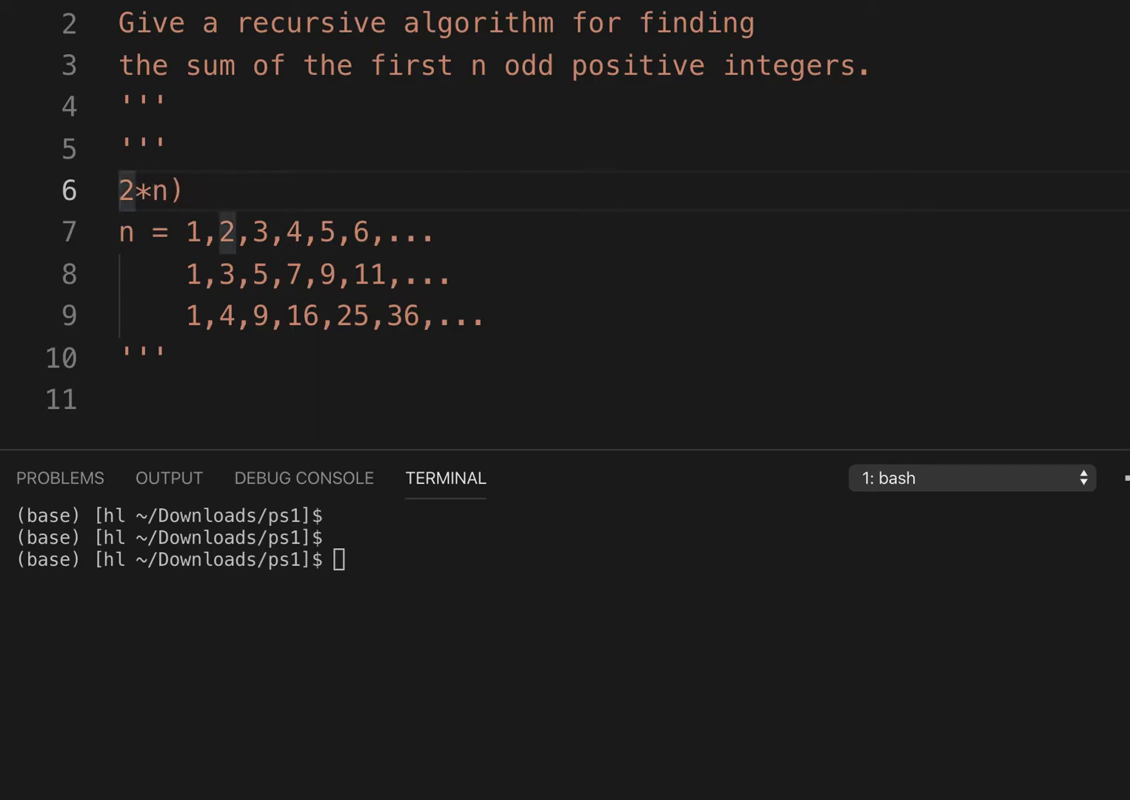
{"action": "type", "text": "(2*n)-"}
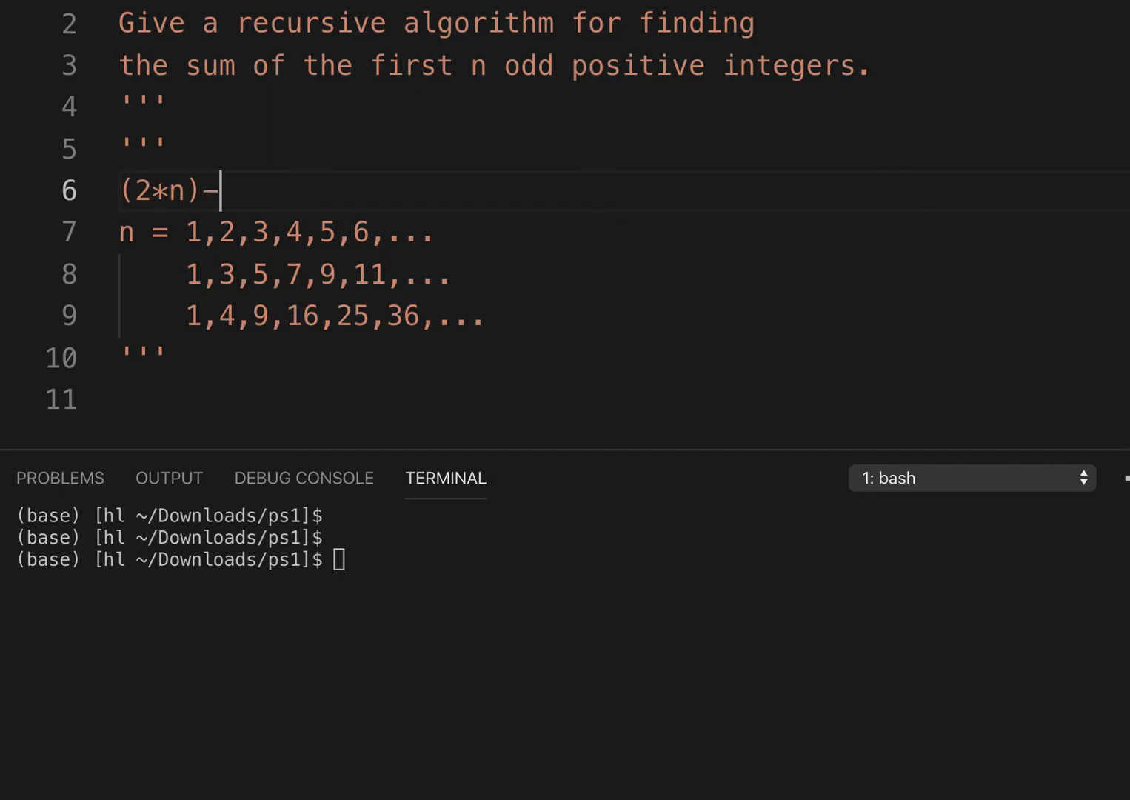
{"action": "type", "text": "1"}
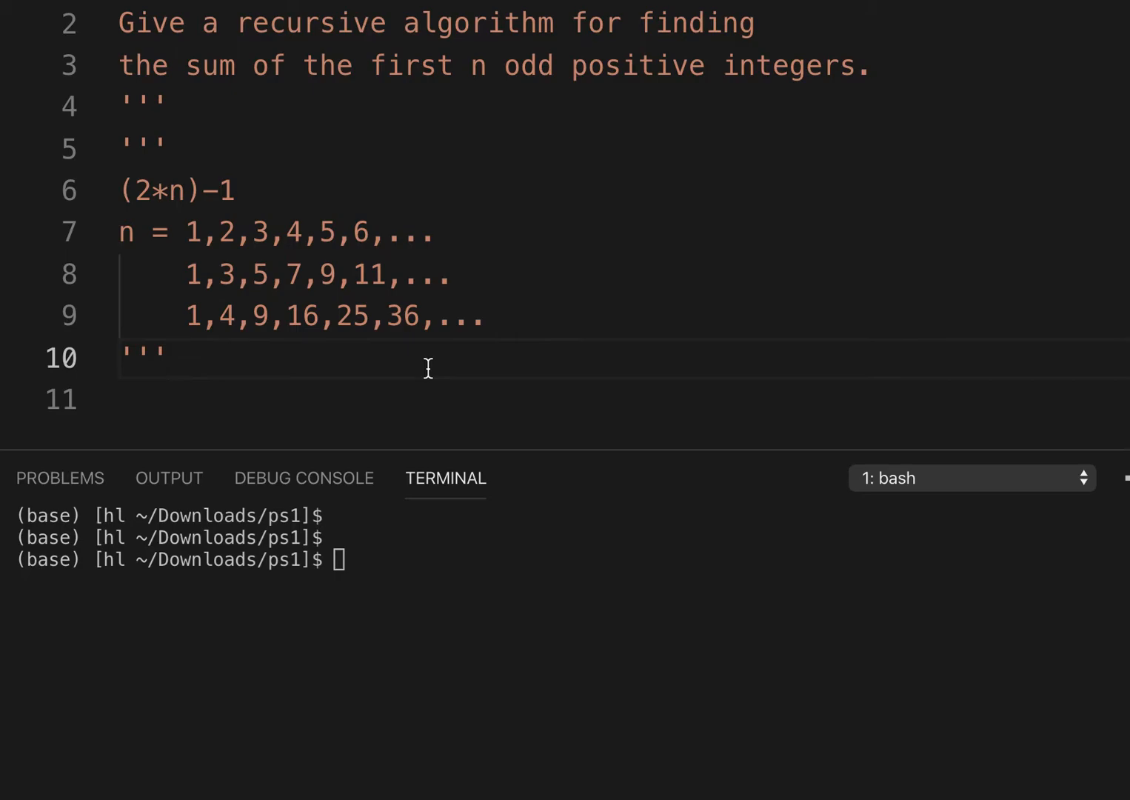
{"action": "type", "text": "def"}
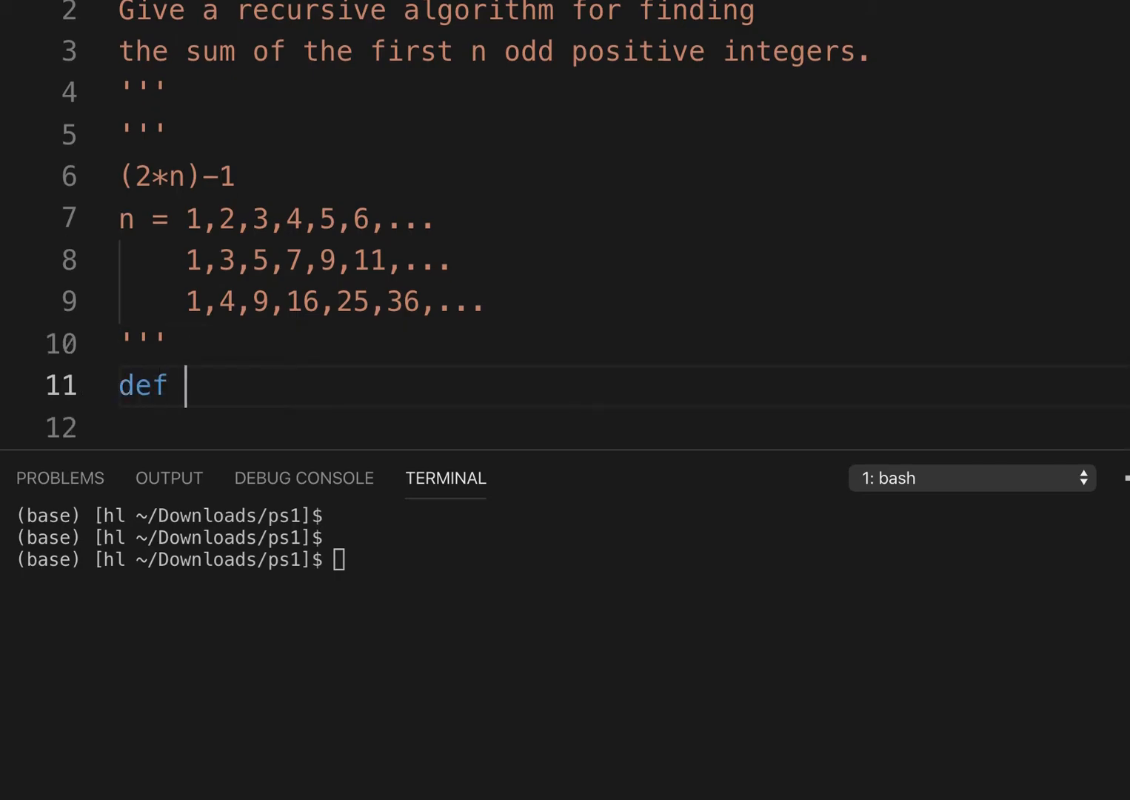
- Write sum_of_odd_ints(n): with base case if n == 1: return 1, then begin a second return
{"action": "type", "text": "sum_of"}
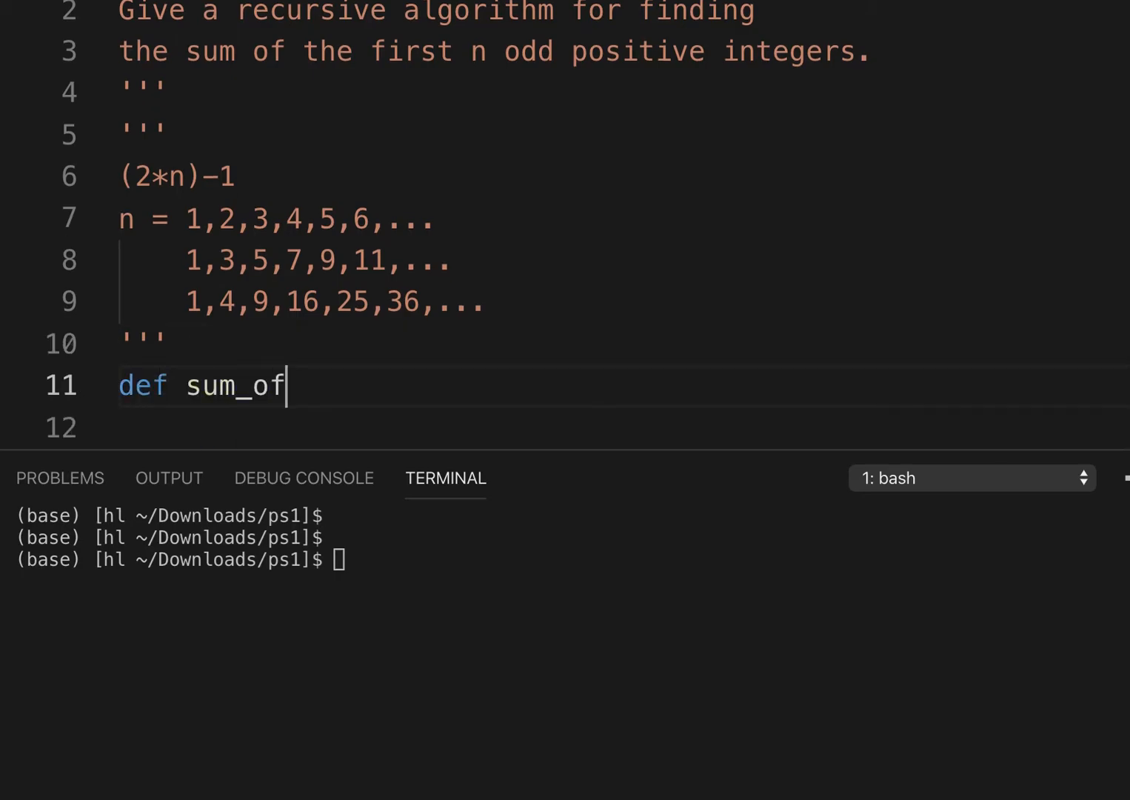
{"action": "type", "text": "_"}
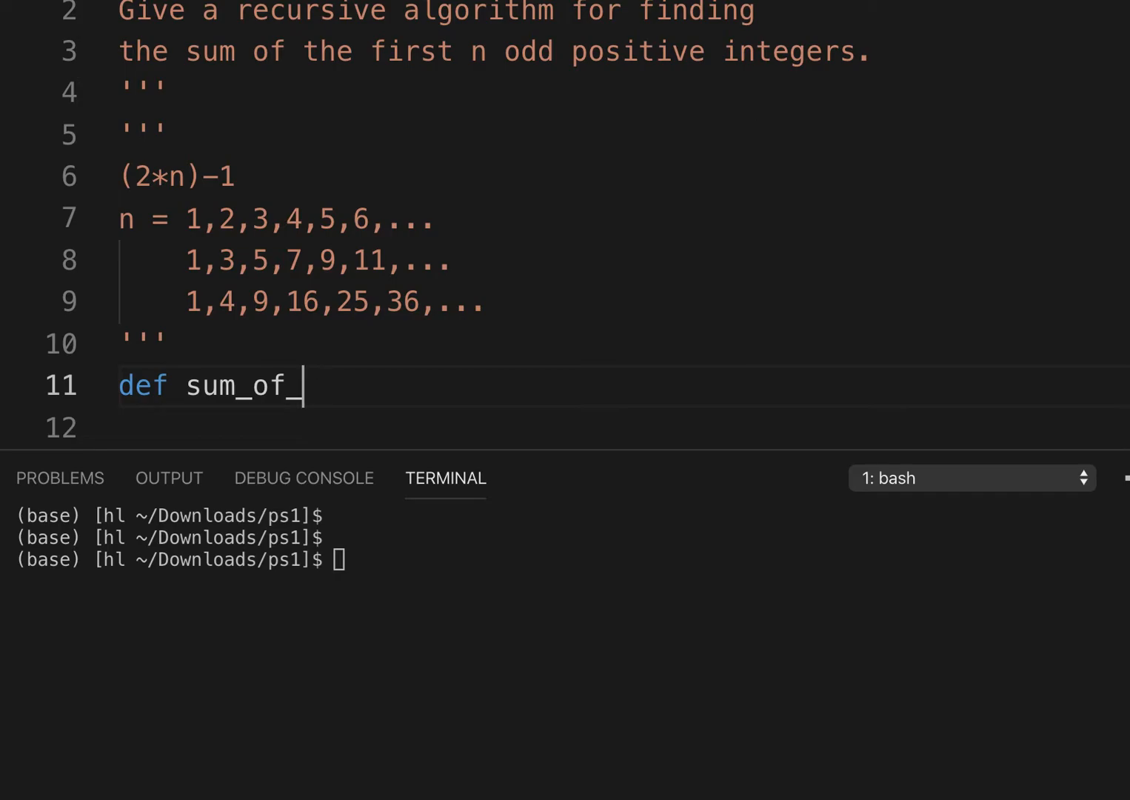
{"action": "type", "text": "odd_in"}
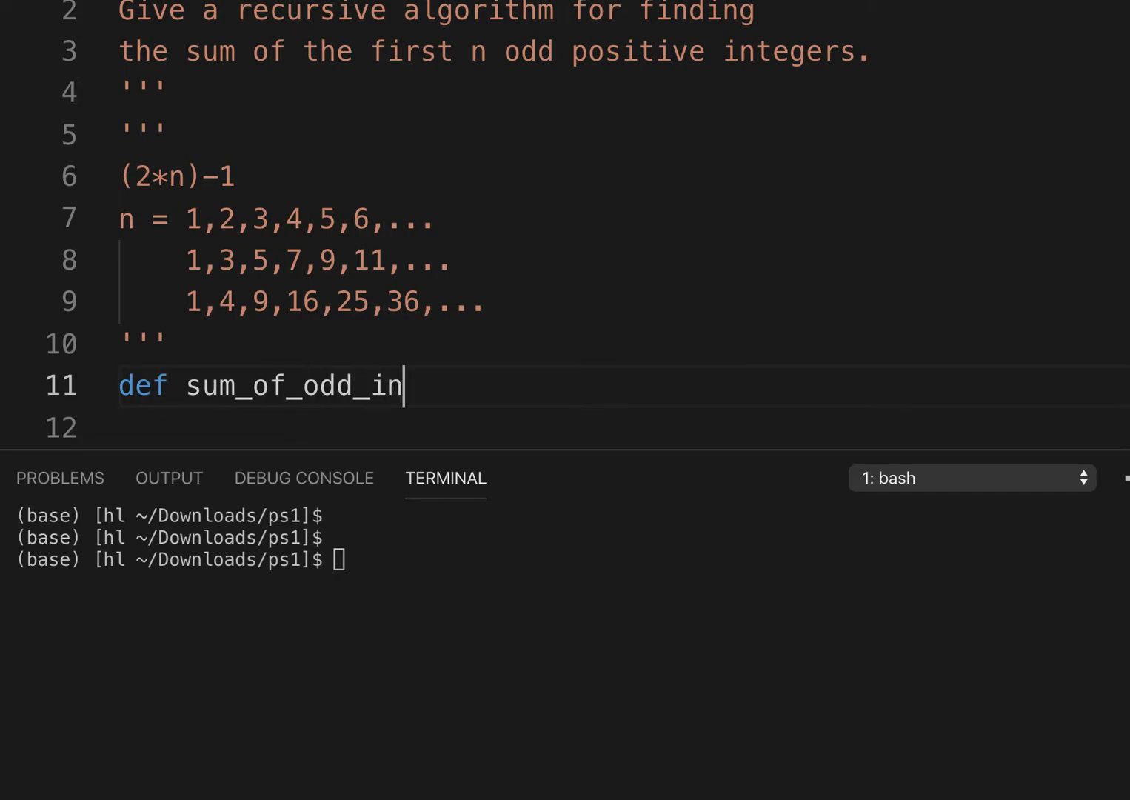
{"action": "type", "text": "ts()"}
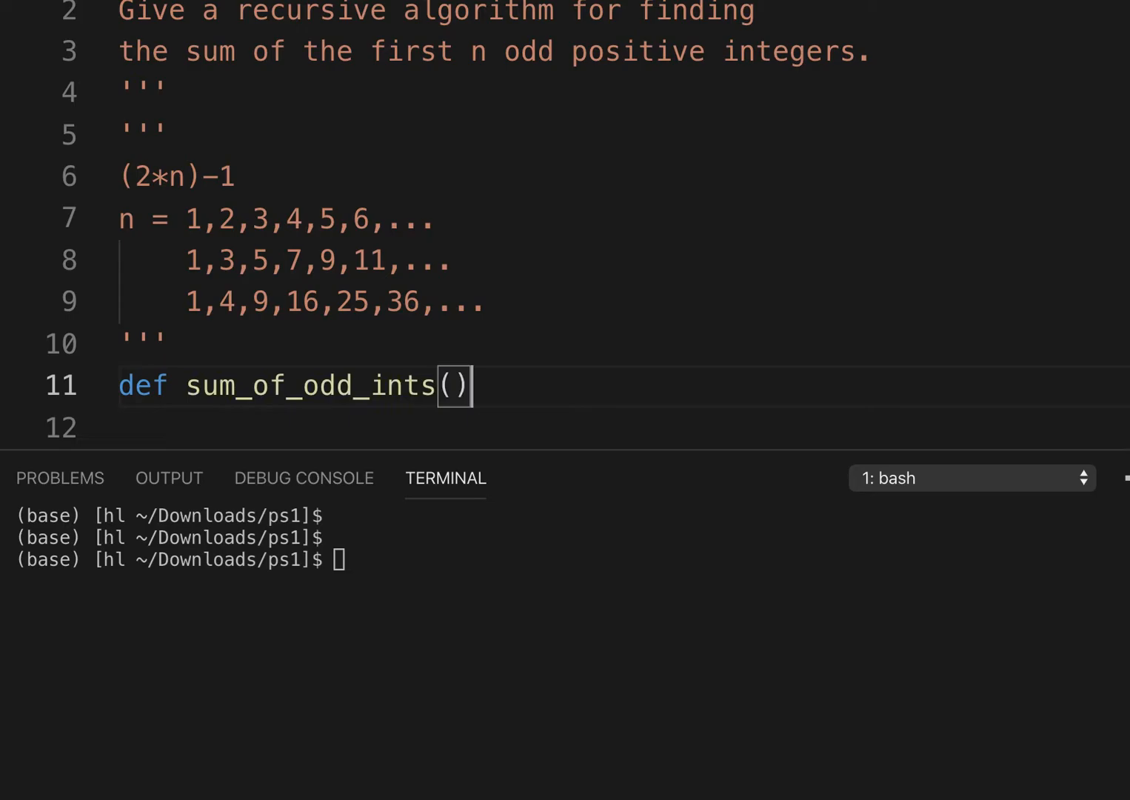
{"action": "type", "text": "n"}
{"action": "left_click", "coordinate": [625, 428]}
{"action": "type", "text": "i"}
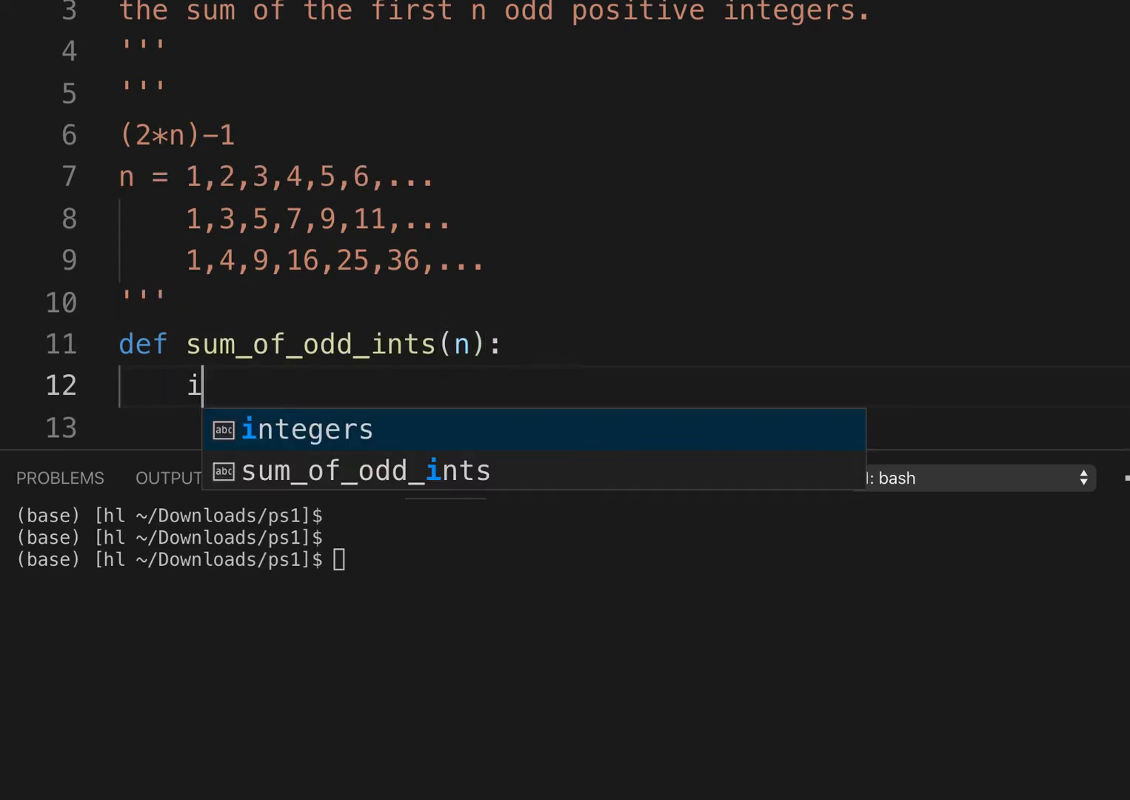
{"action": "type", "text": "f n == 1"}
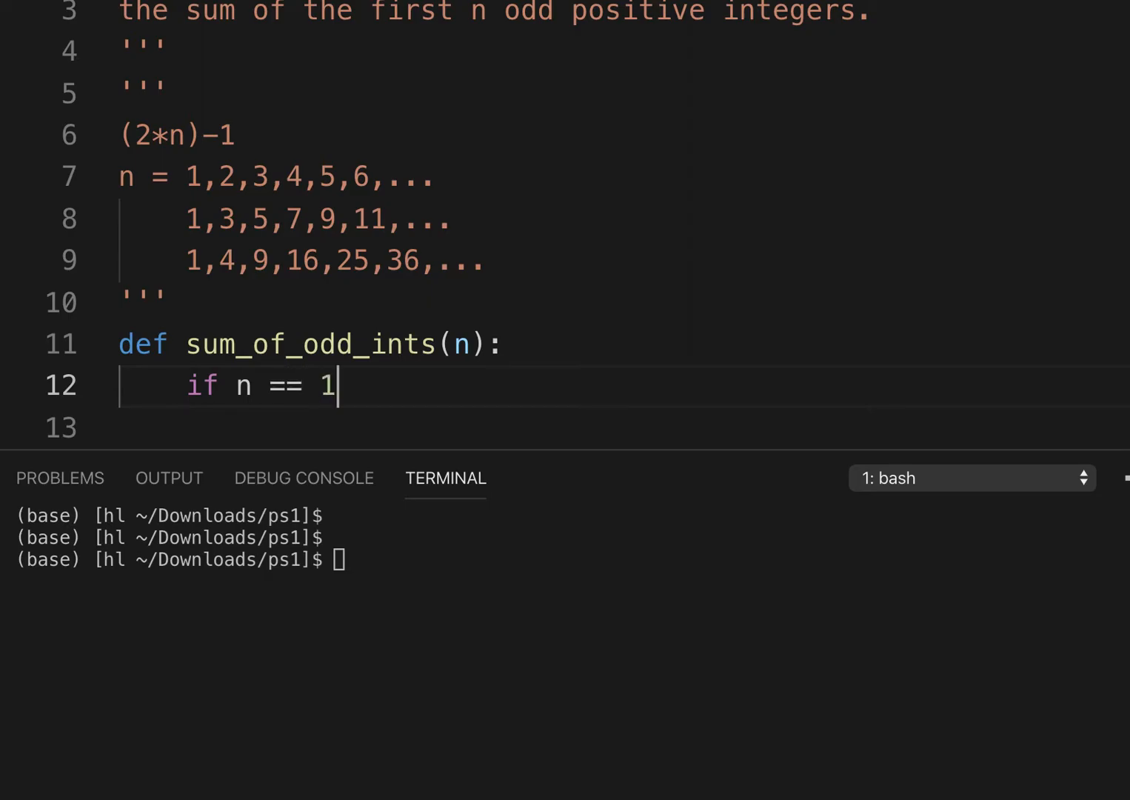
{"action": "type", "text": ":"}
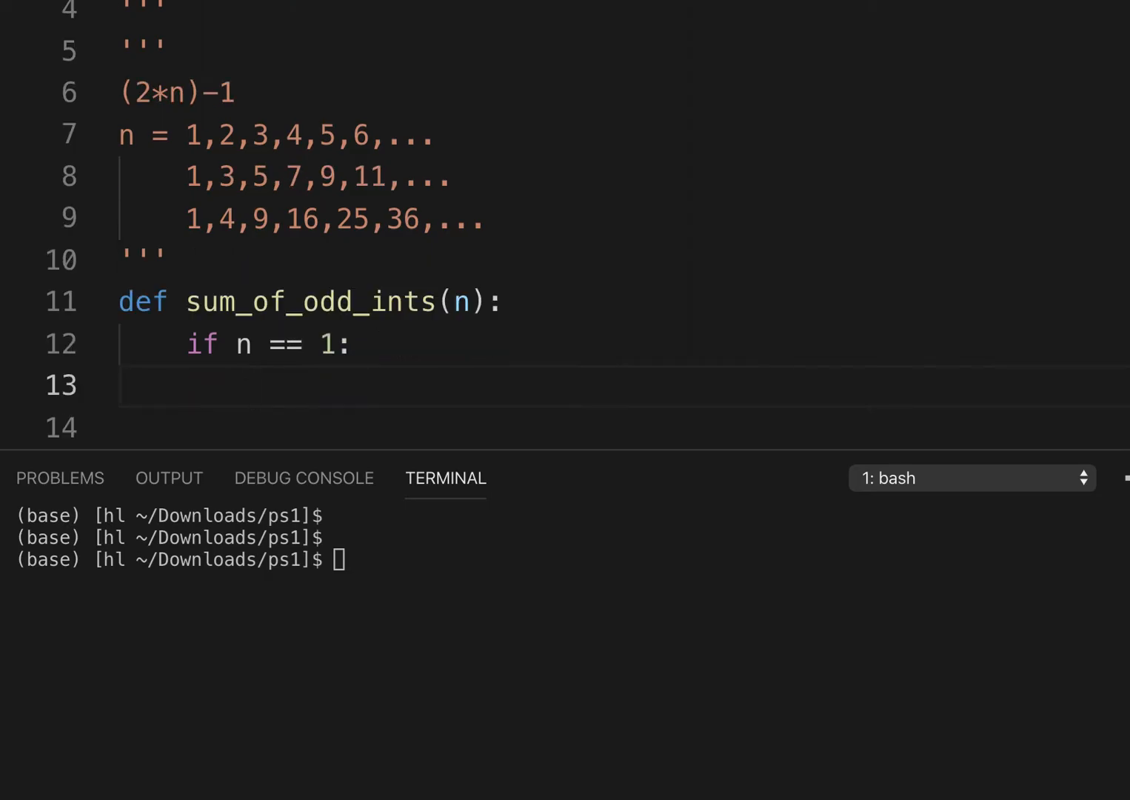
{"action": "type", "text": "return"}
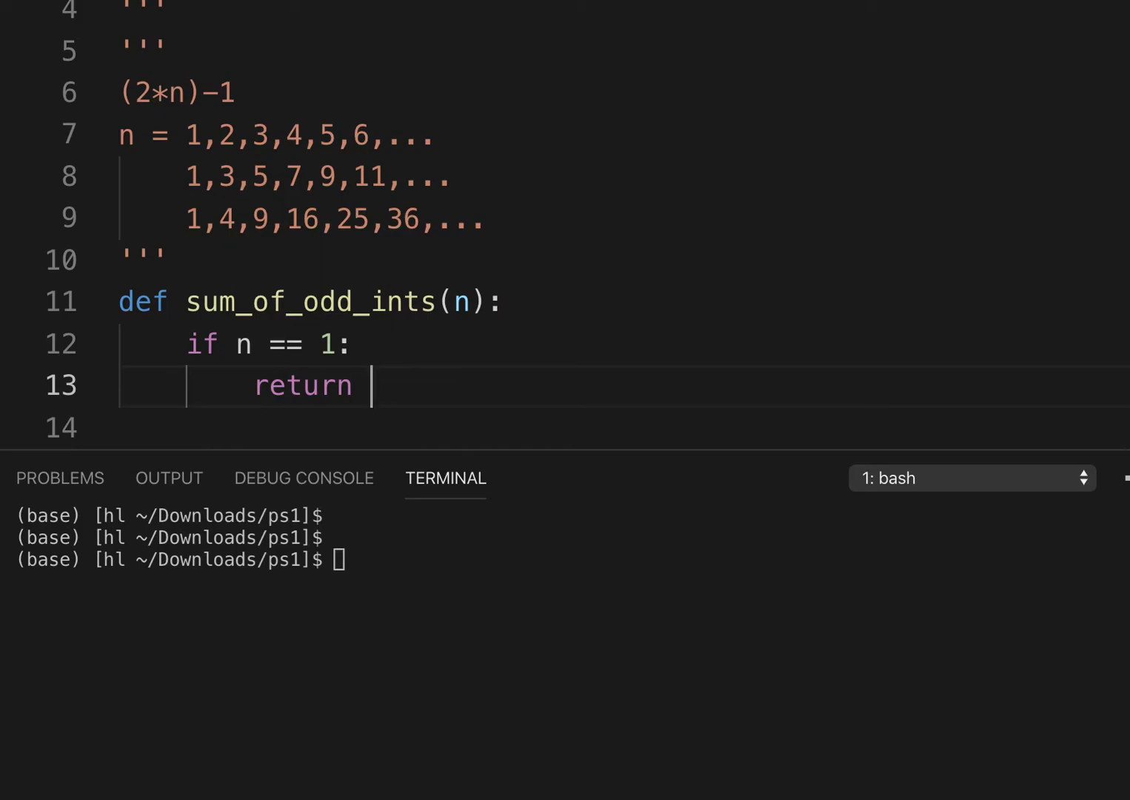
{"action": "type", "text": "1"}
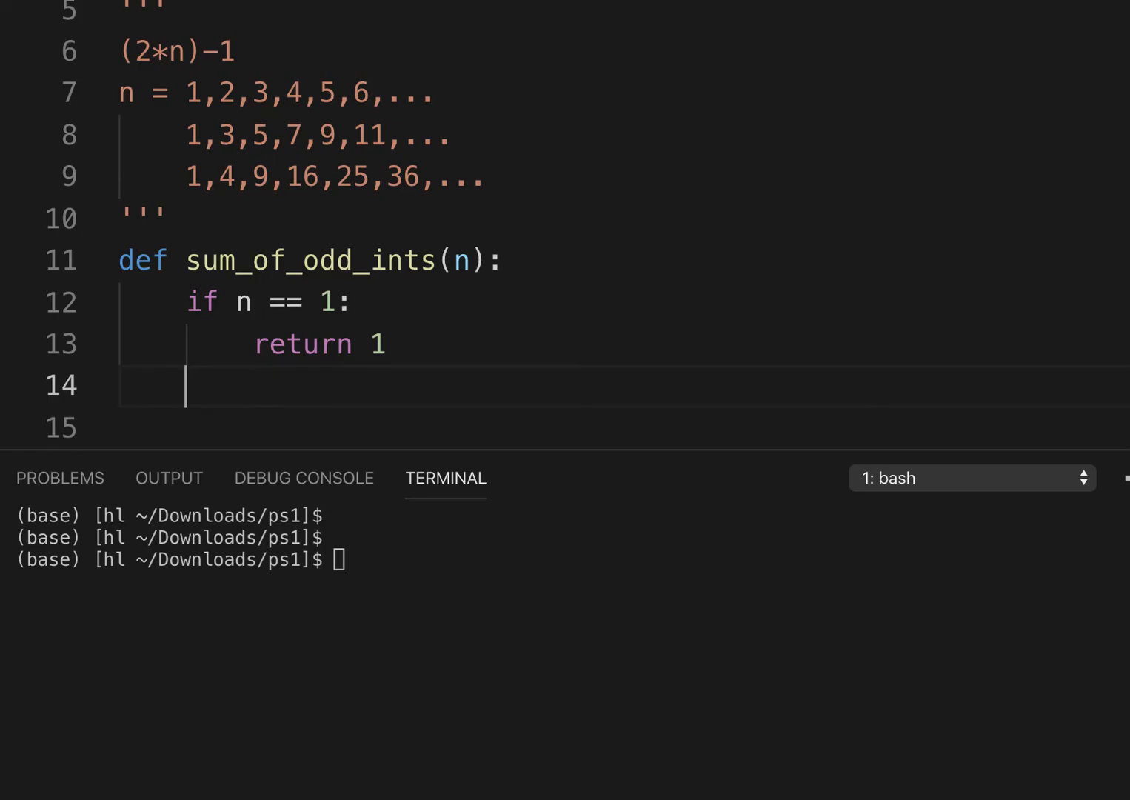
{"action": "type", "text": "return"}
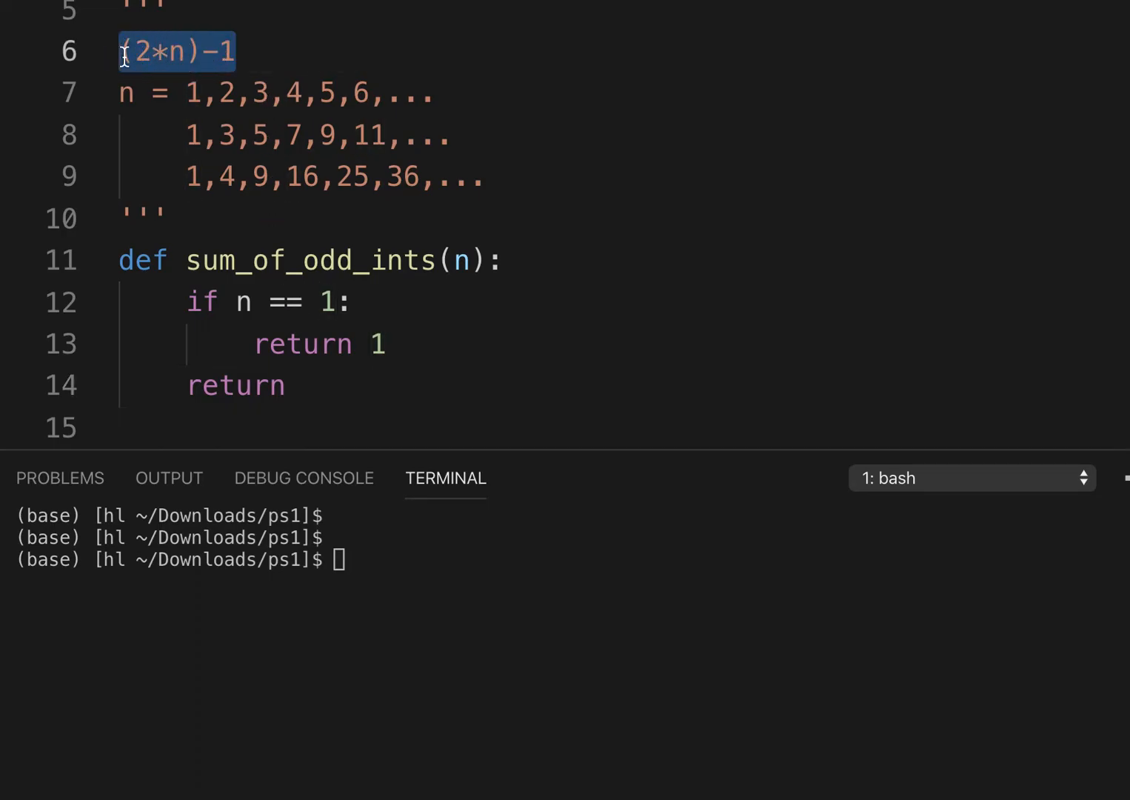
- Finish the recursive return as ((2*n)-1) + sum_of_odd_ints(n-1)
{"action": "type", "text": "(2*n)-1"}
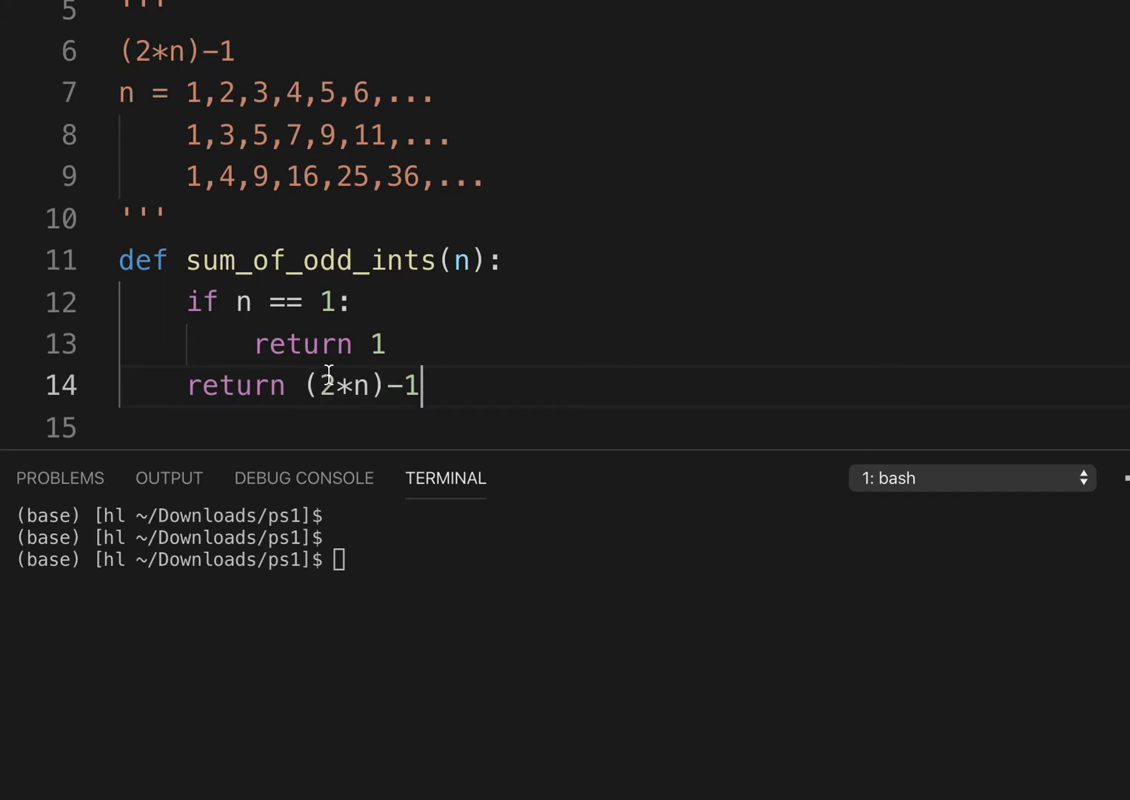
{"action": "type", "text": ") +"}
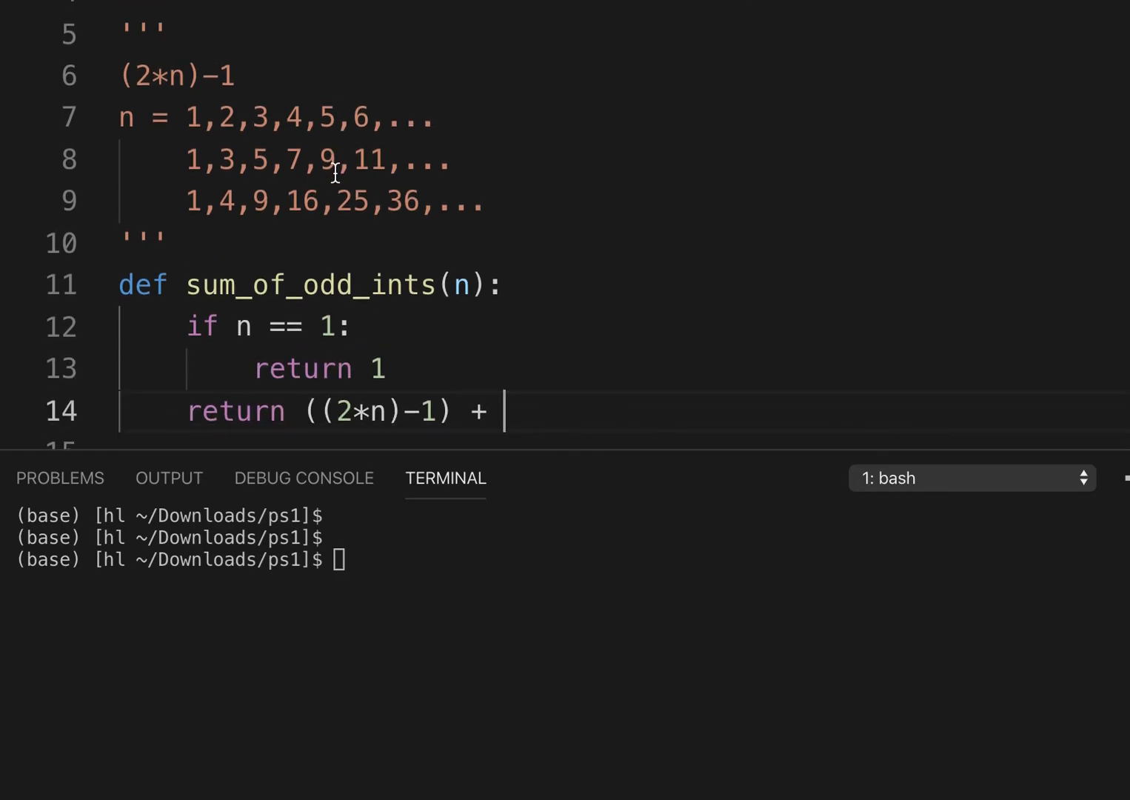
{"action": "double_click", "coordinate": [310, 285]}
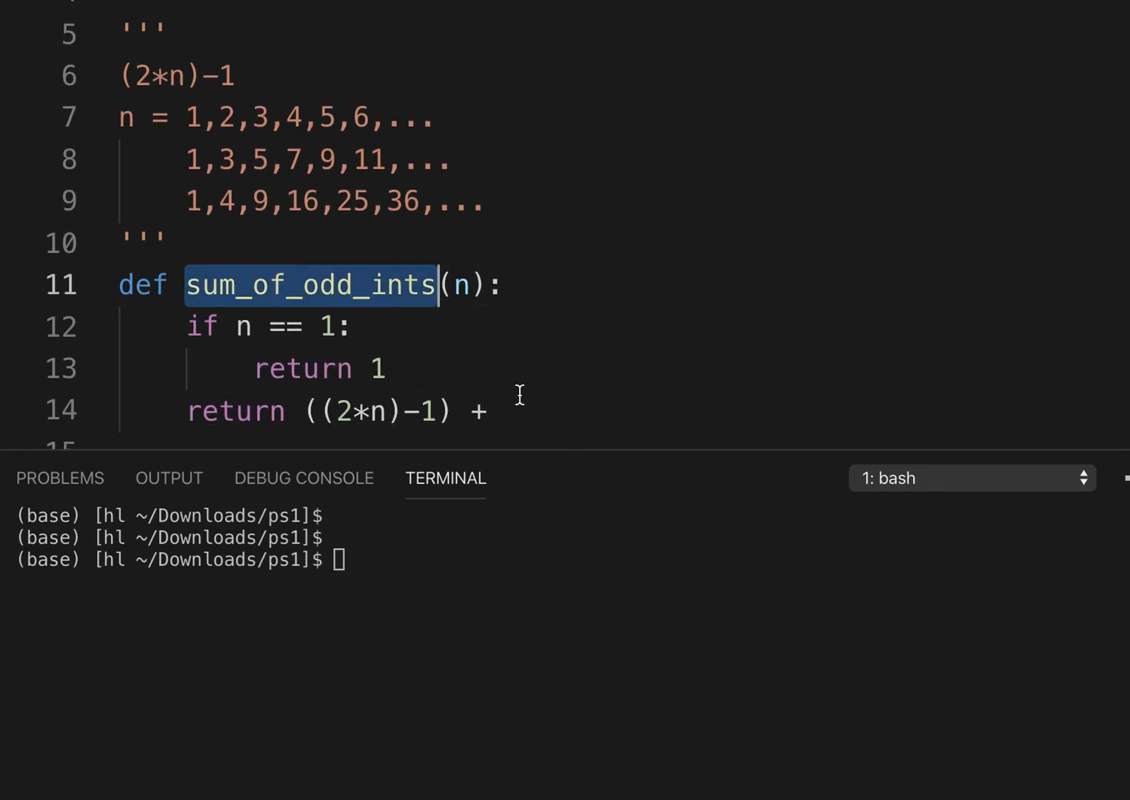
{"action": "type", "text": "sum_of_odd_ints"}
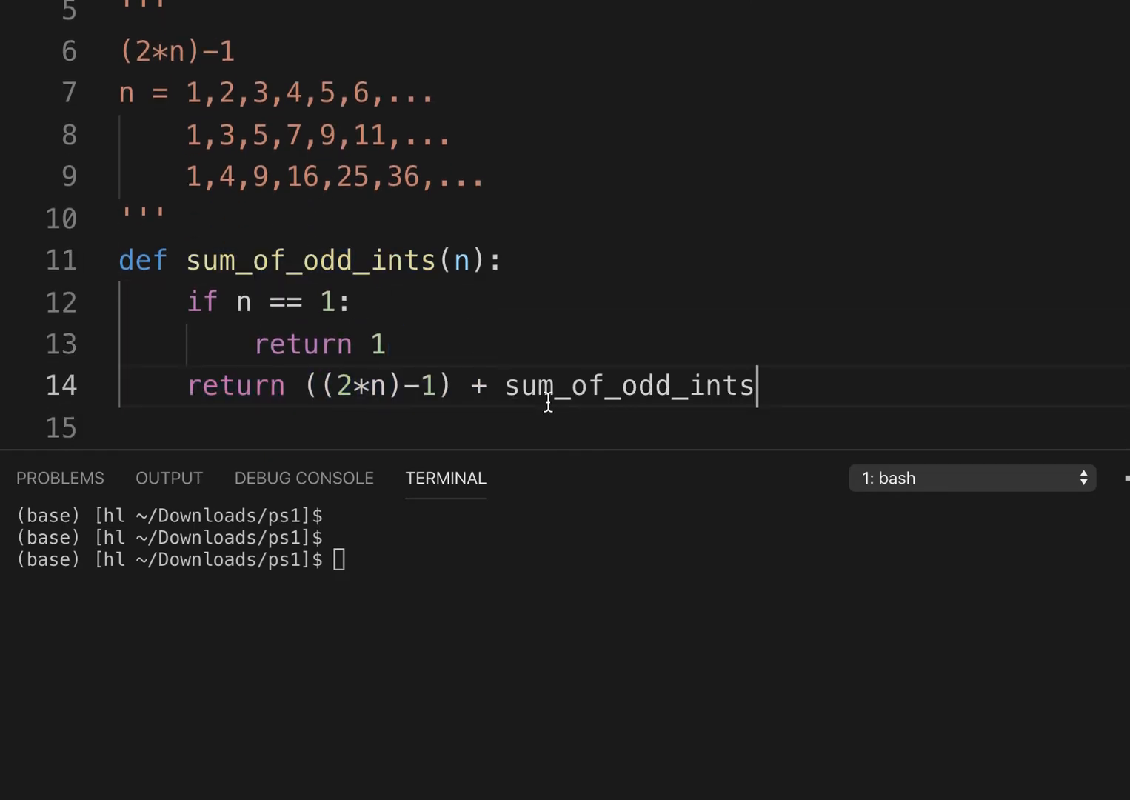
{"action": "double_click", "coordinate": [462, 260]}
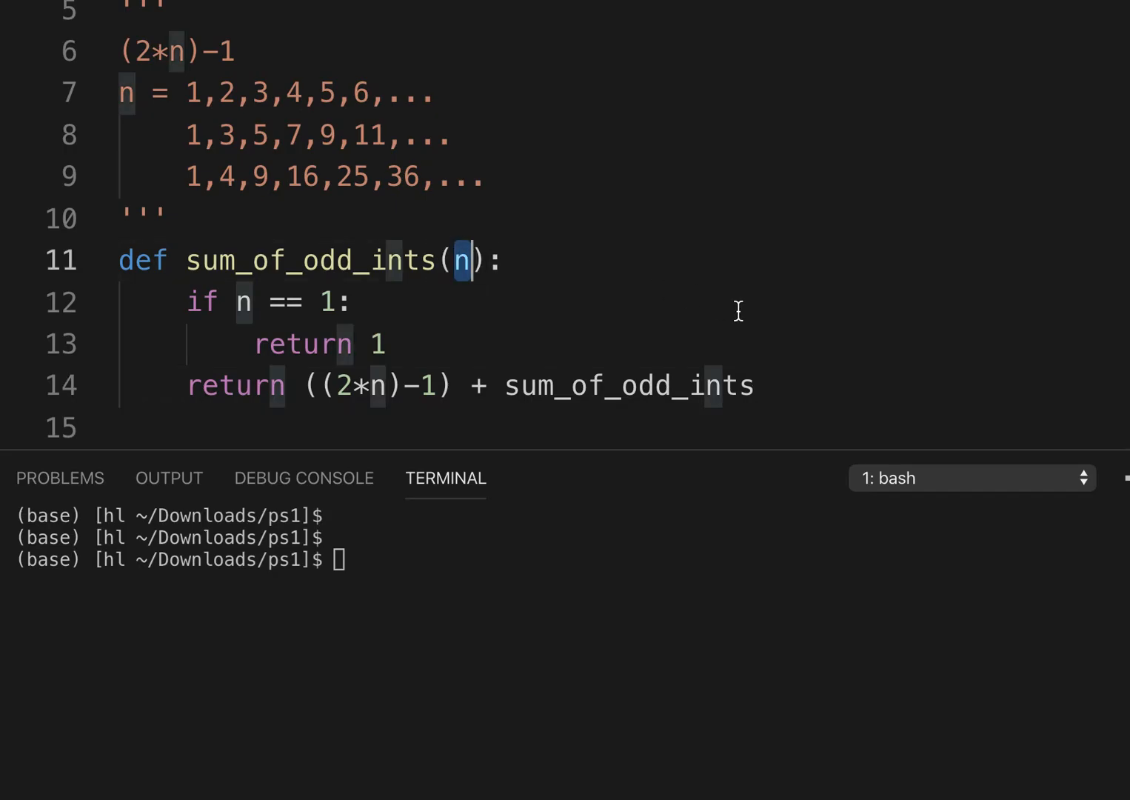
{"action": "type", "text": "()"}
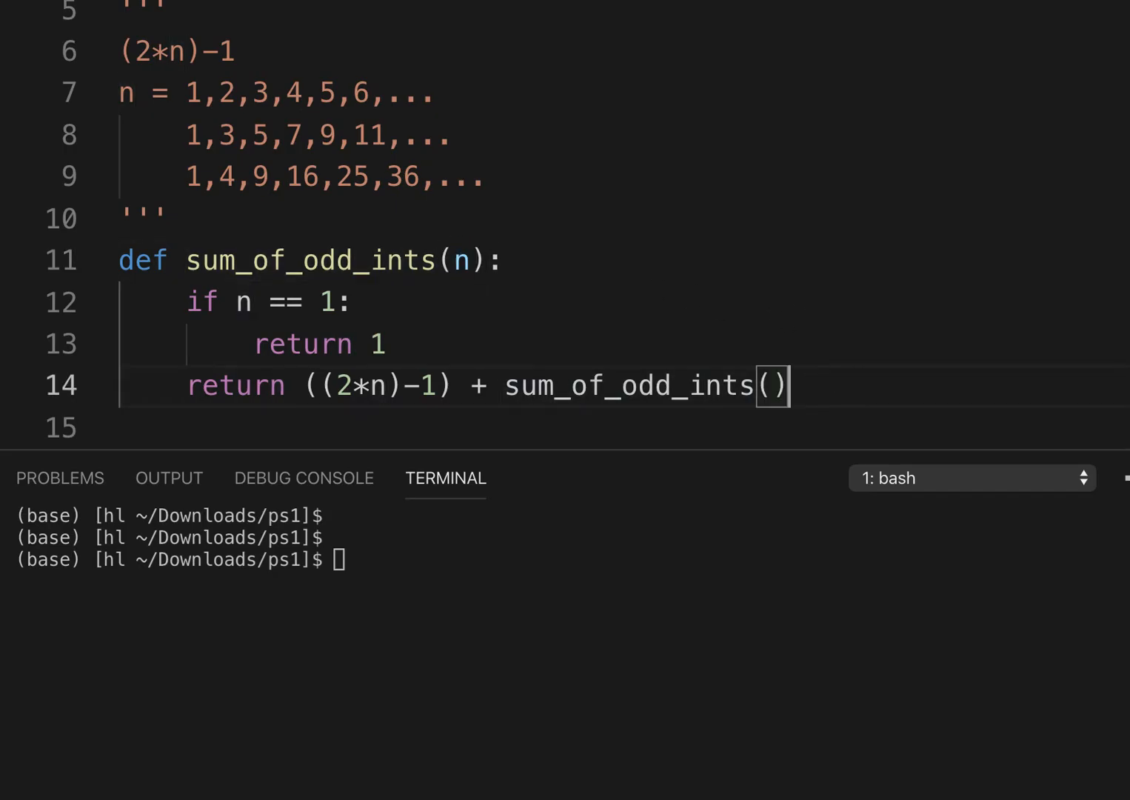
{"action": "type", "text": "n"}
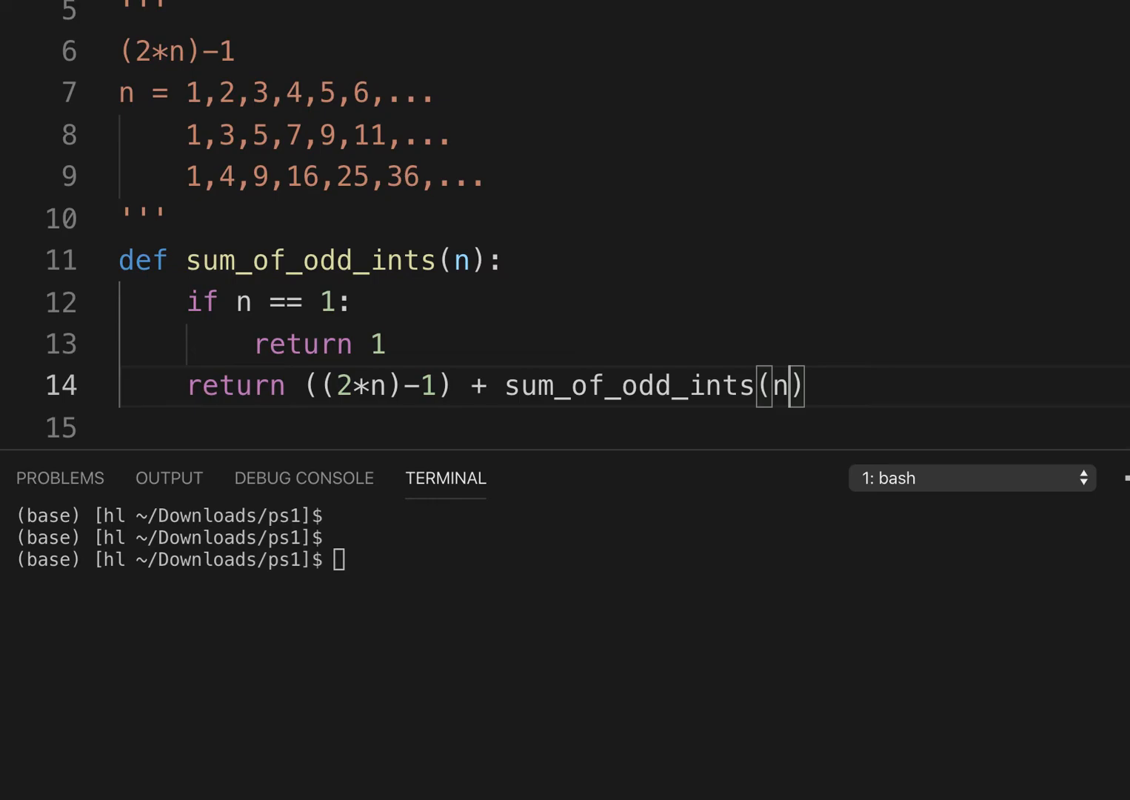
{"action": "type", "text": "-1"}
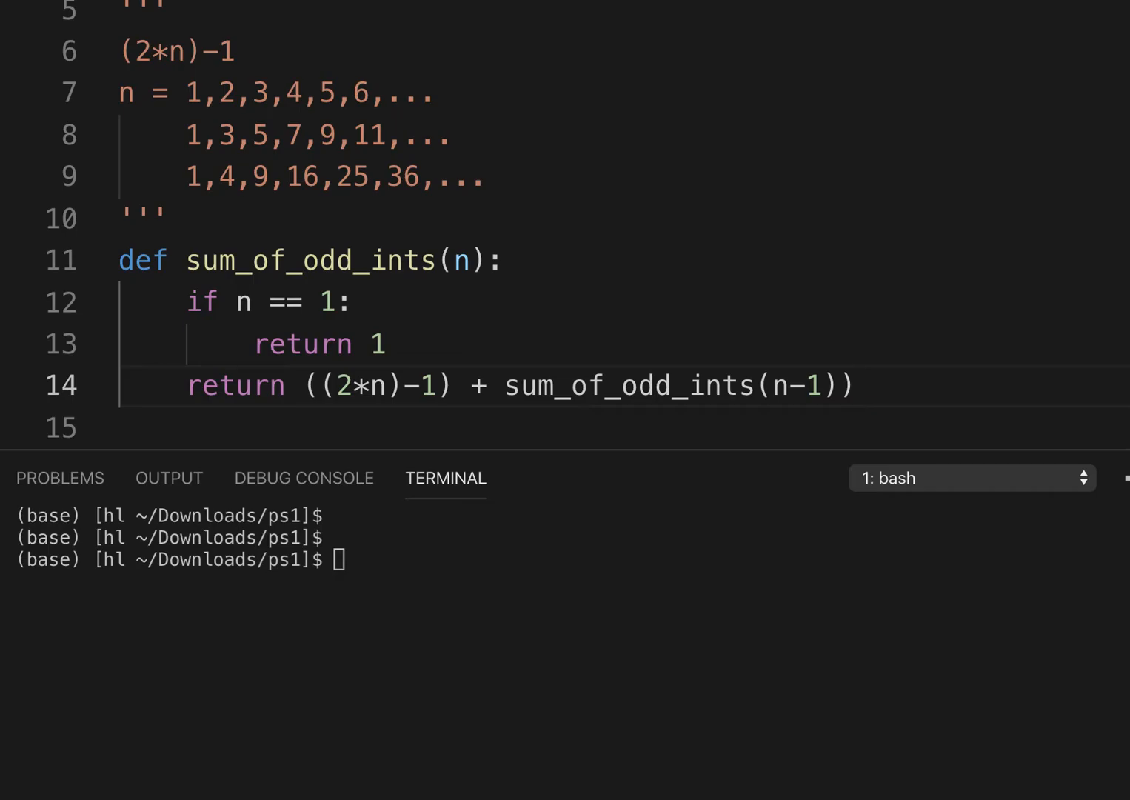
{"action": "mouse_move", "coordinate": [665, 516]}
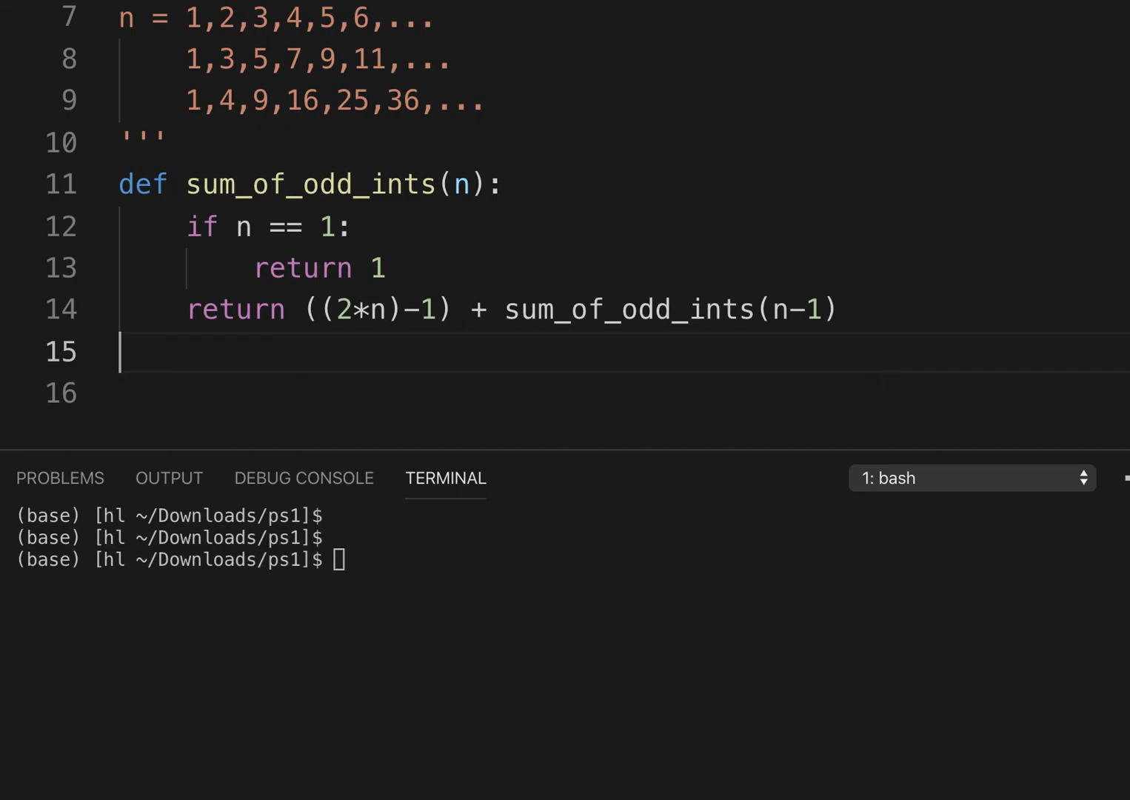
- Add print(sum_of_odd_ints(1)) below the function and begin typing a python command
{"action": "type", "text": "print"}
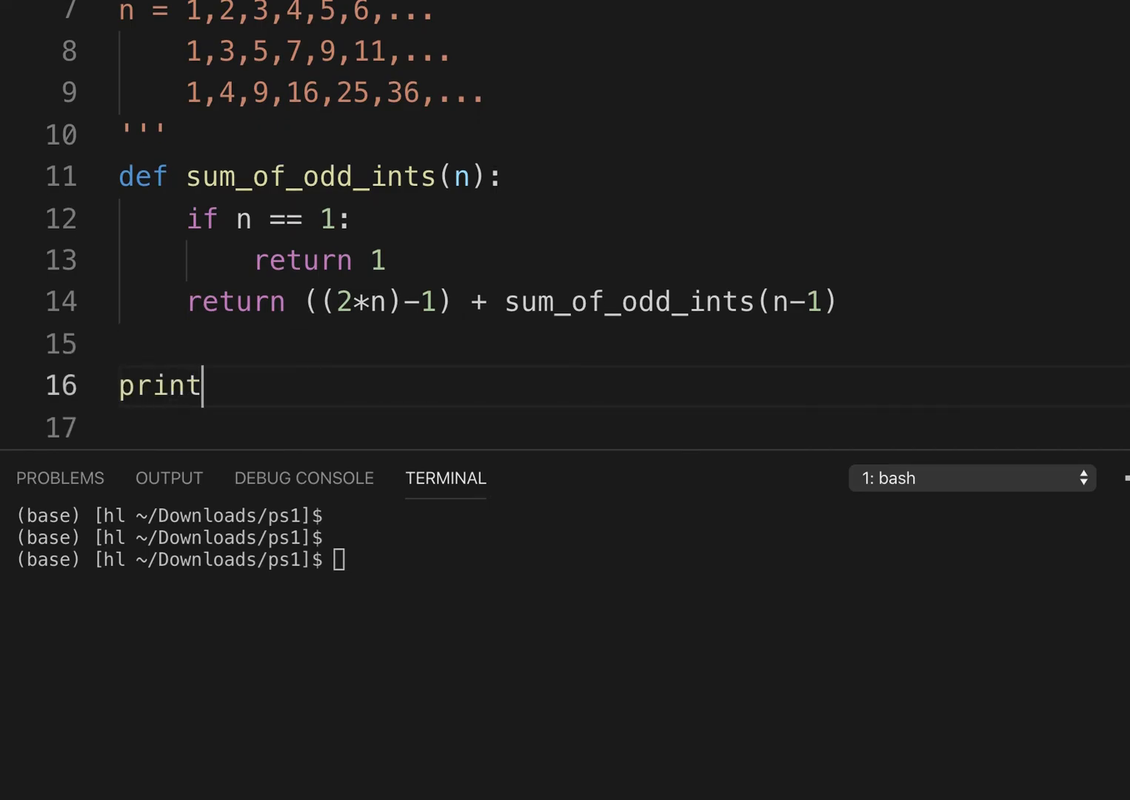
{"action": "type", "text": "("}
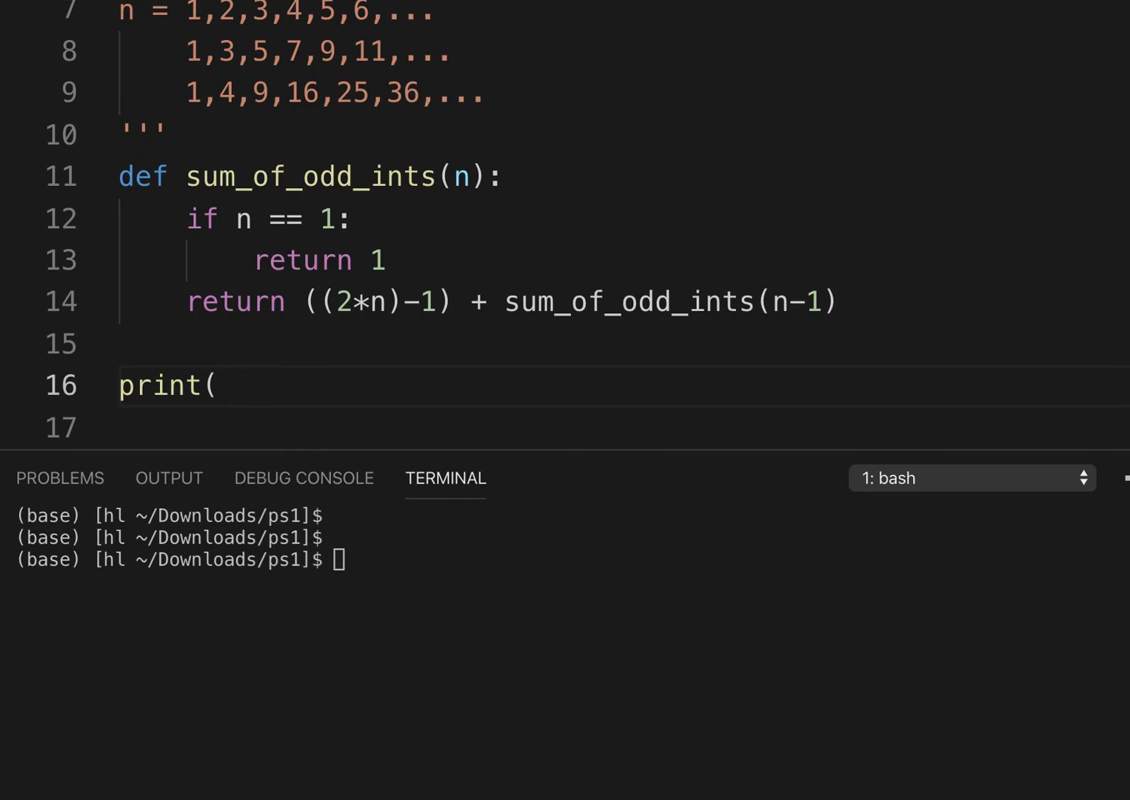
{"action": "double_click", "coordinate": [630, 302]}
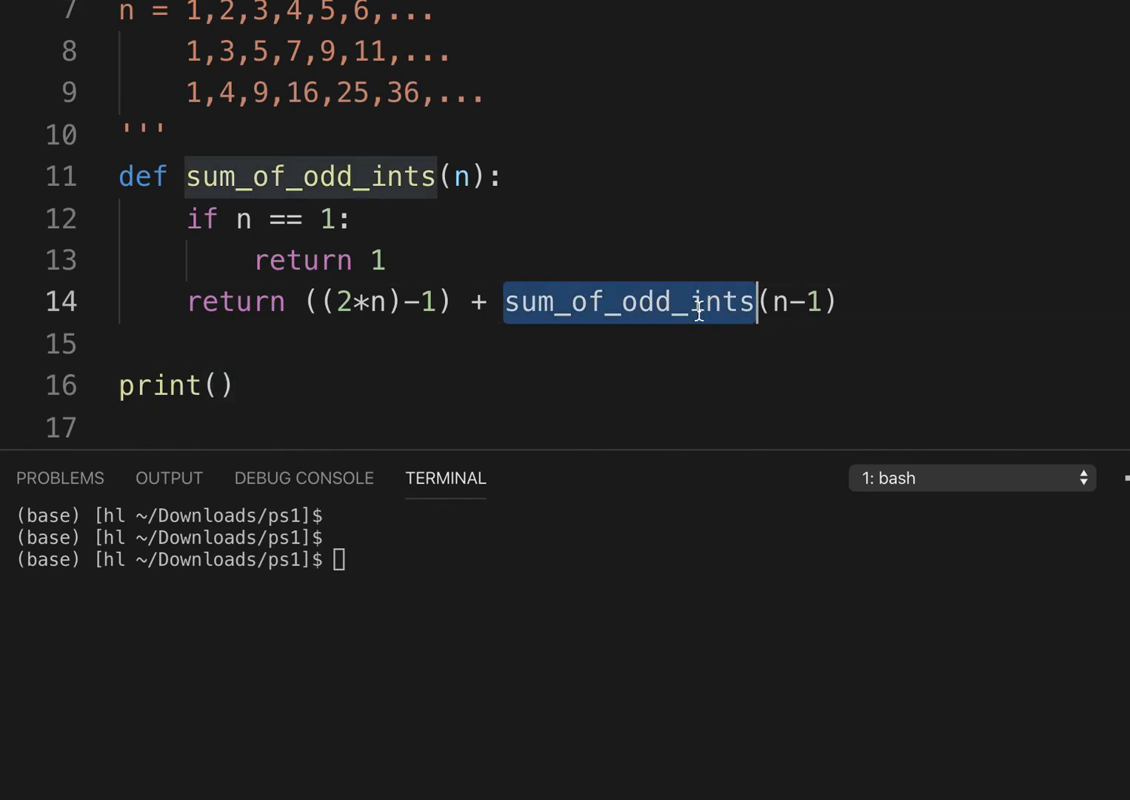
{"action": "left_click", "coordinate": [211, 385]}
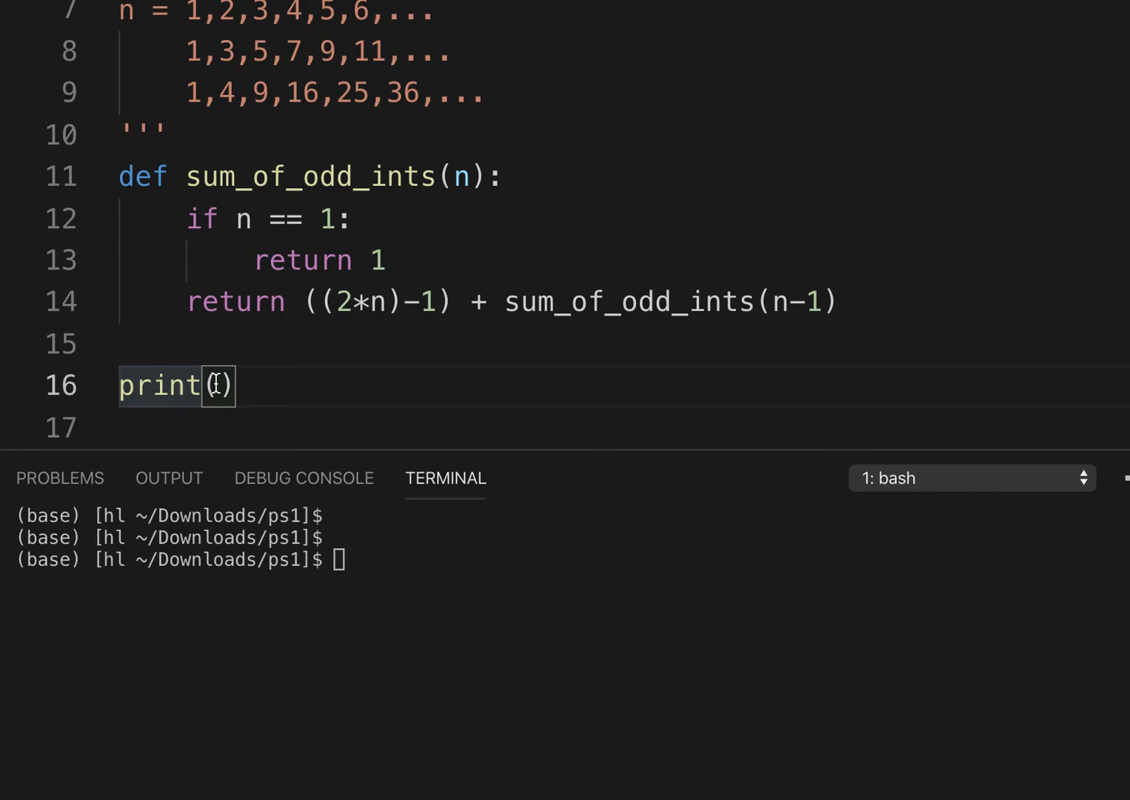
{"action": "type", "text": "sum_of_odd_ints(1"}
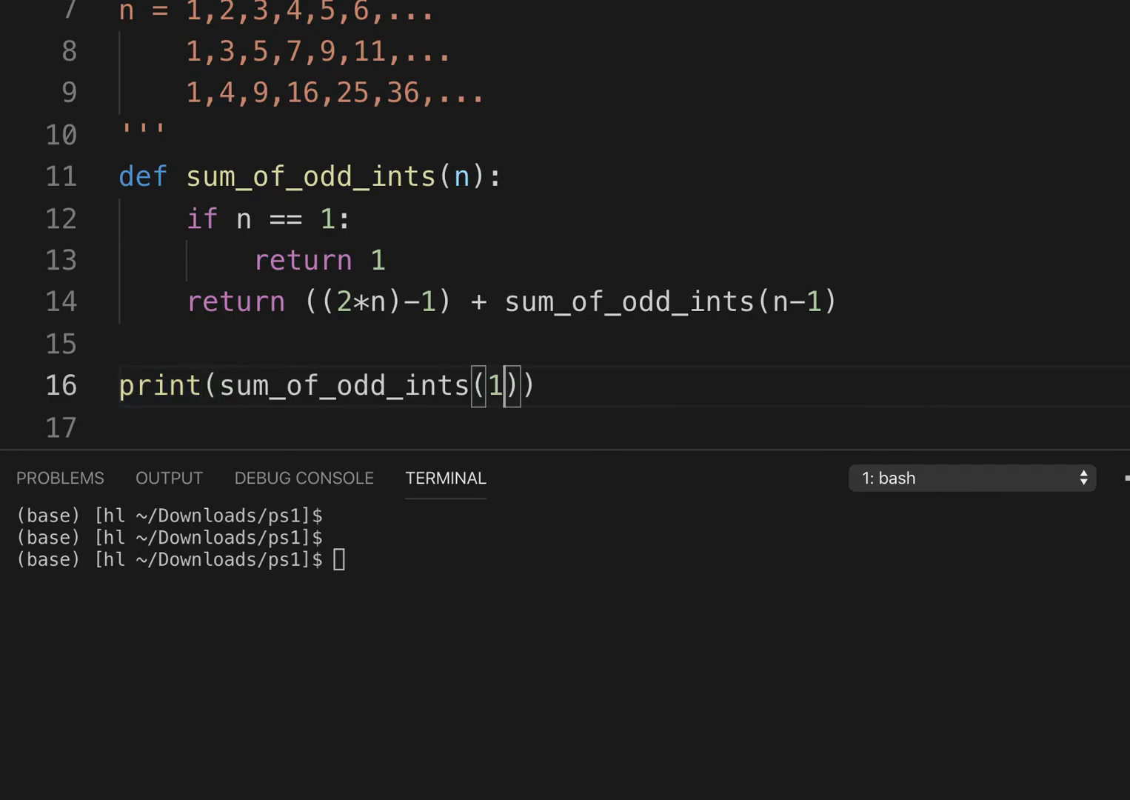
{"action": "type", "text": "pyt"}
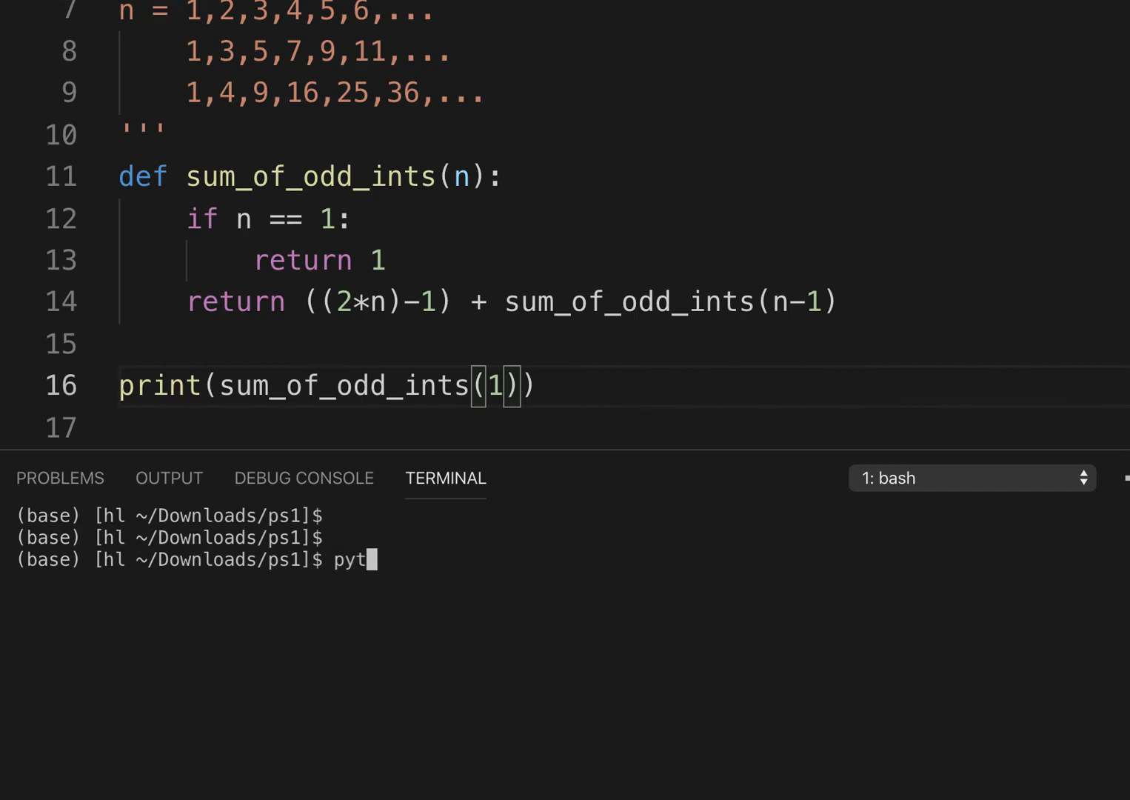
- Run python3 recursive_add.py for n=1, then change the argument to 2 and rerun
{"action": "type", "text": "hon3"}
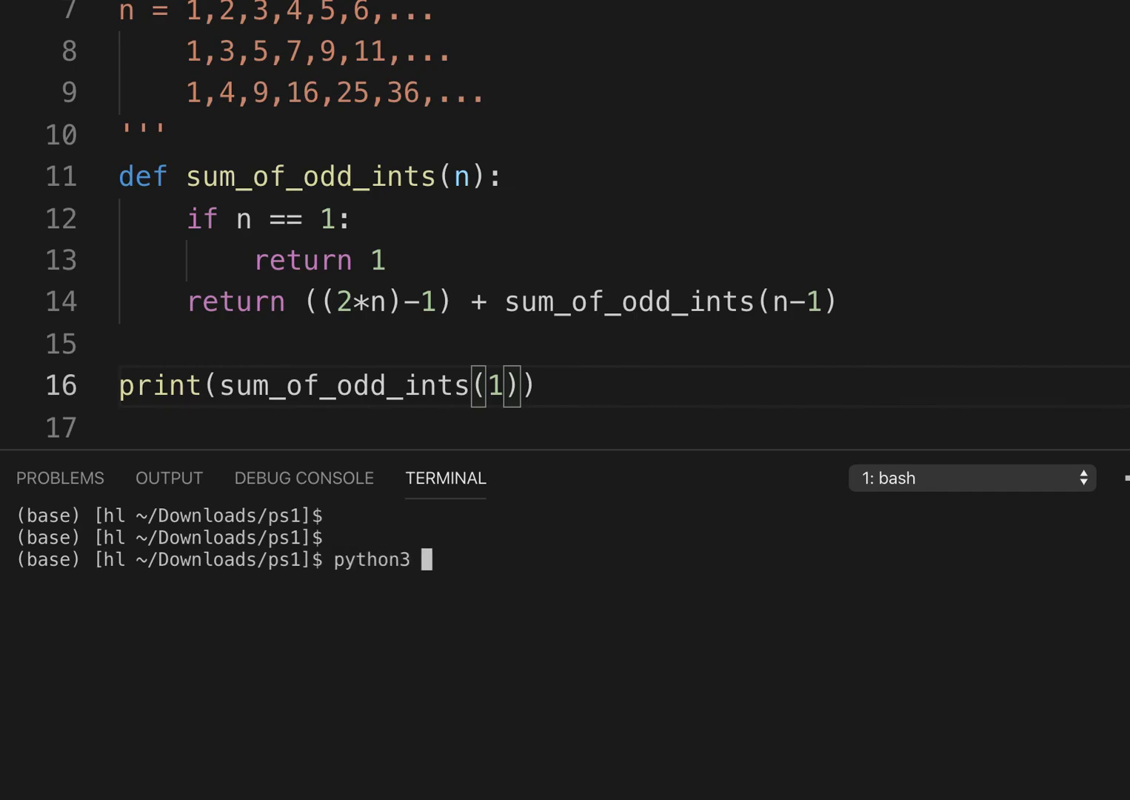
{"action": "type", "text": "recursive_add.py"}
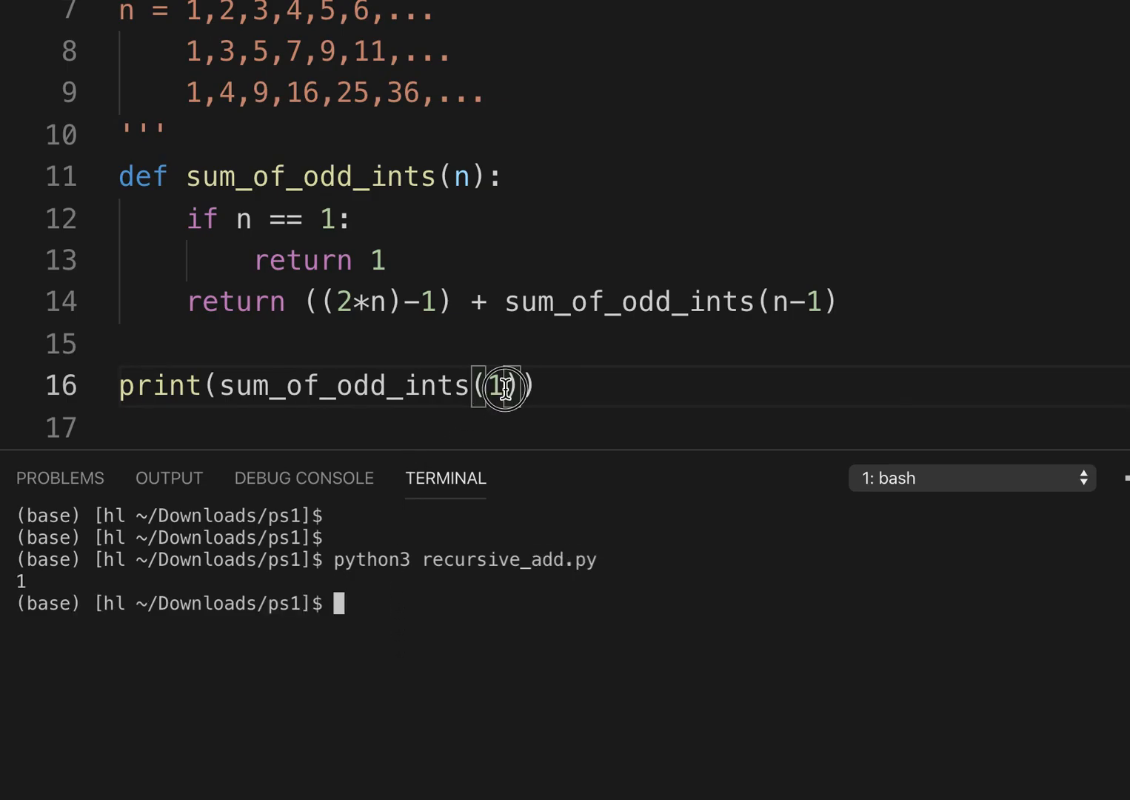
{"action": "type", "text": "2"}
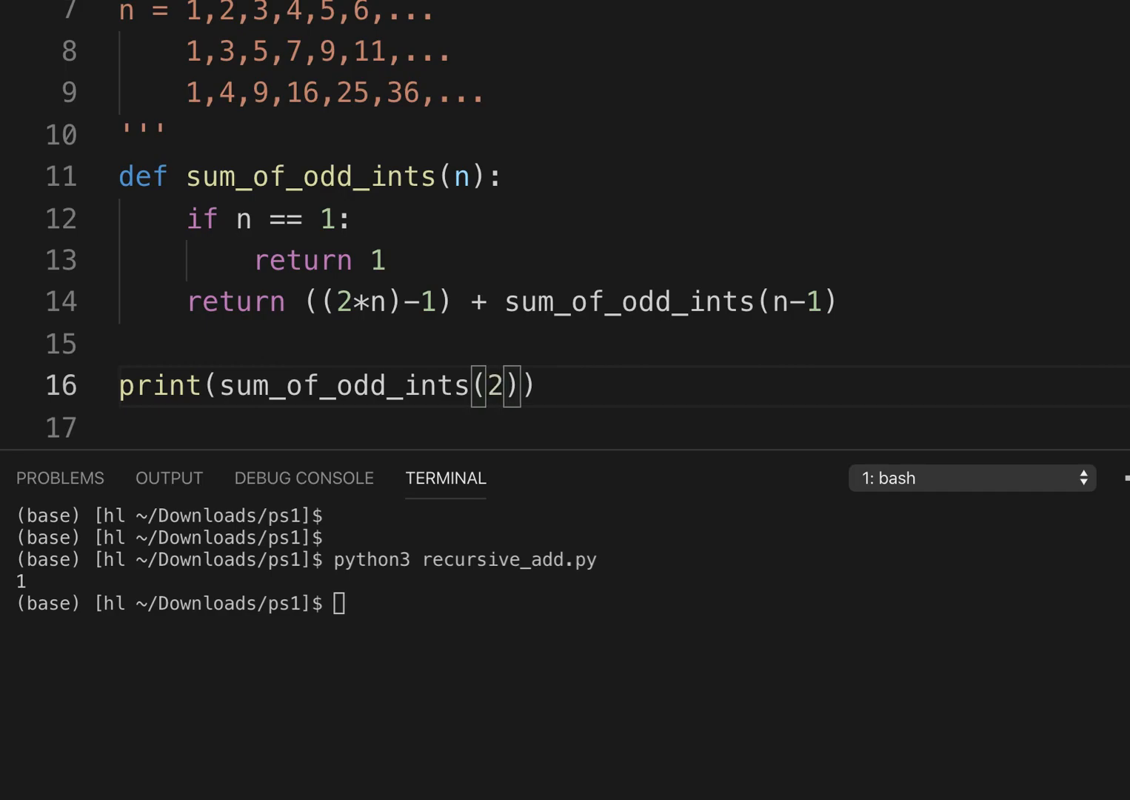
{"action": "type", "text": "python3 recursive_add.py"}
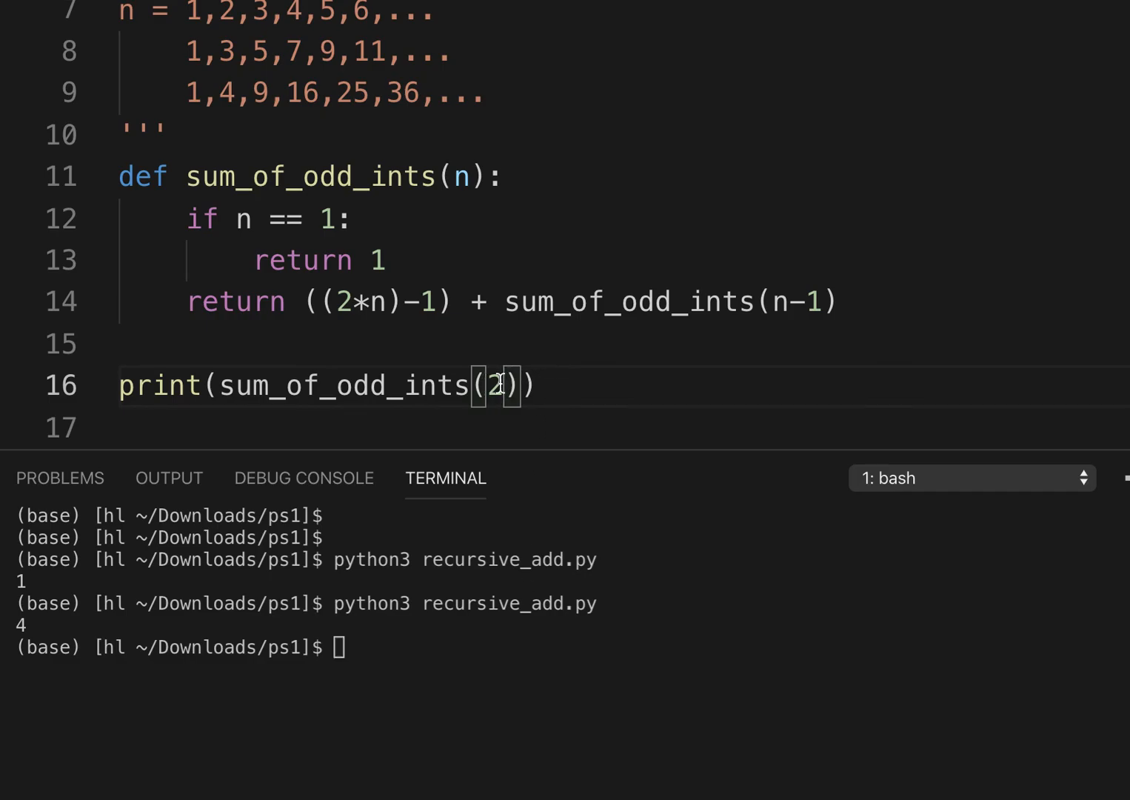
- Rerun the script with the argument set to 3, then to 6
{"action": "type", "text": "3"}
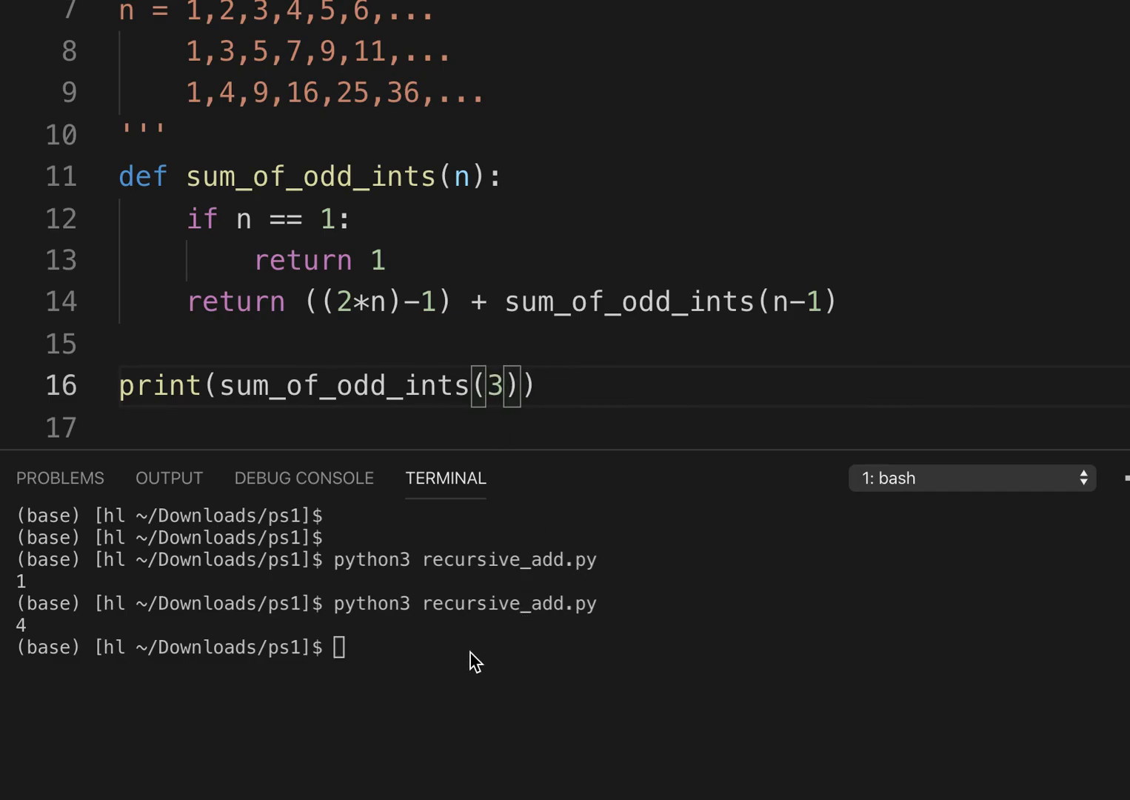
{"action": "type", "text": "python3 recursive_add.py"}
{"action": "type", "text": "5"}
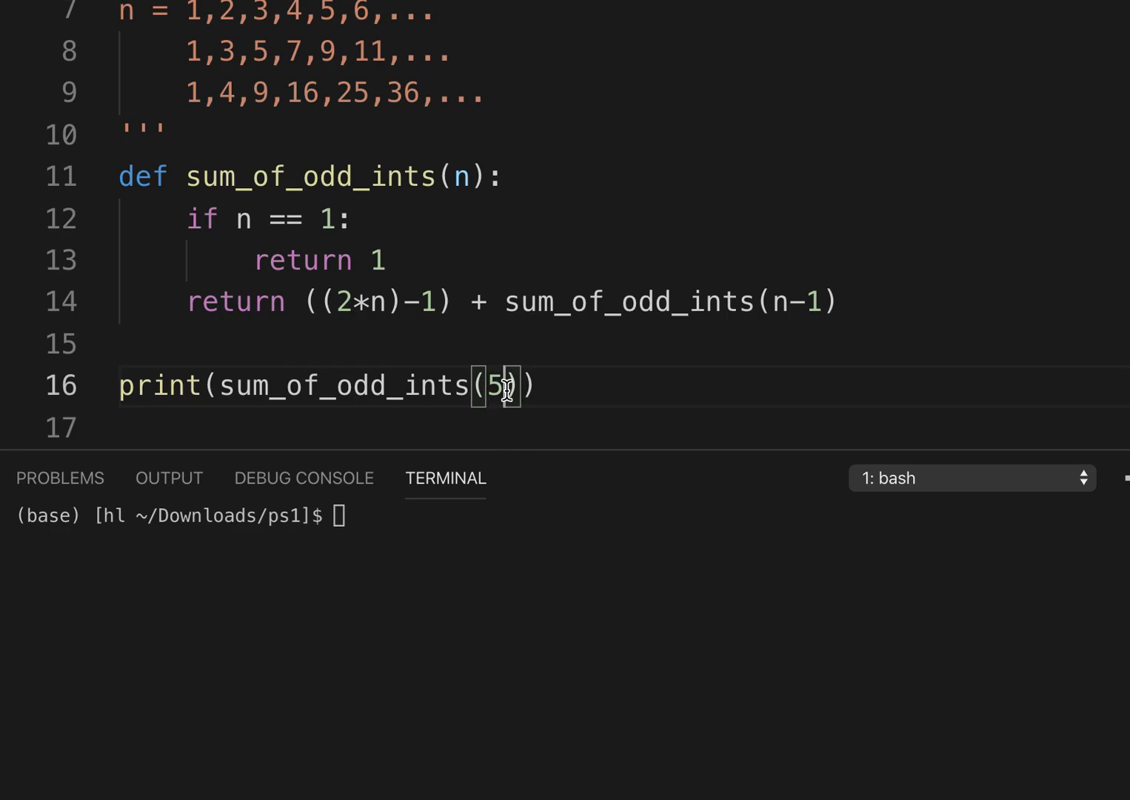
{"action": "type", "text": "6"}
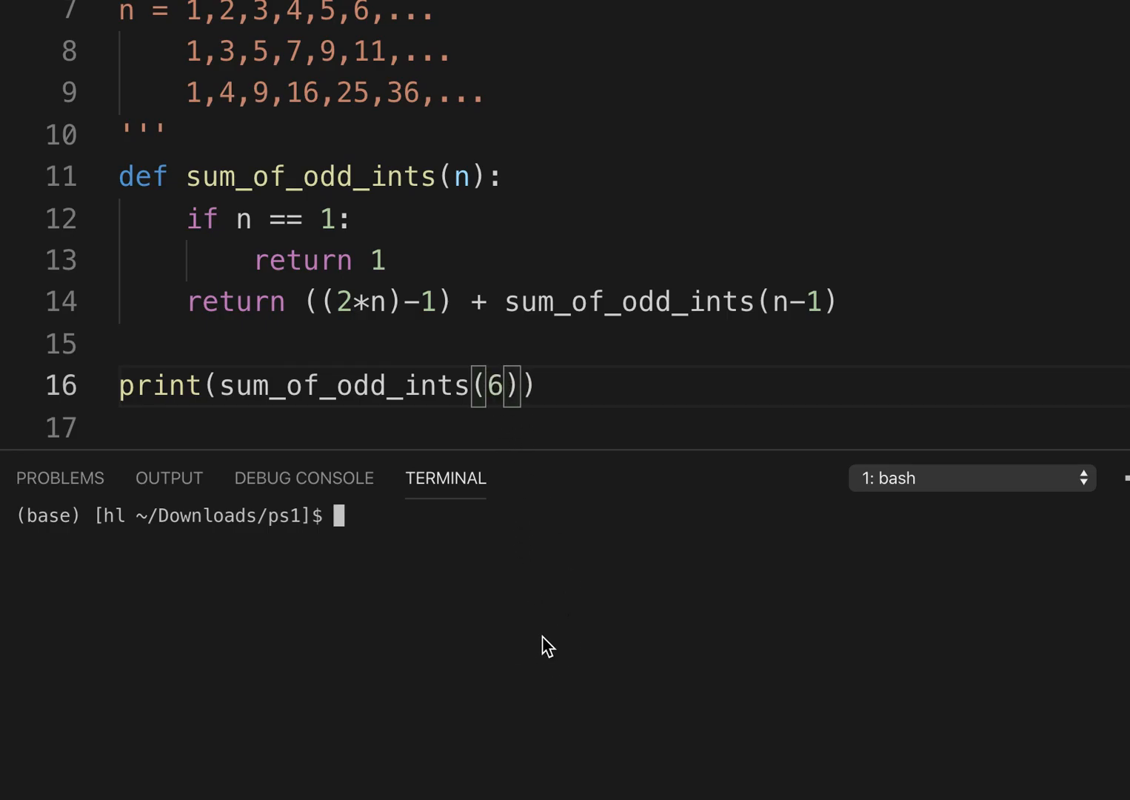
{"action": "type", "text": "python3 recursive_add.py"}
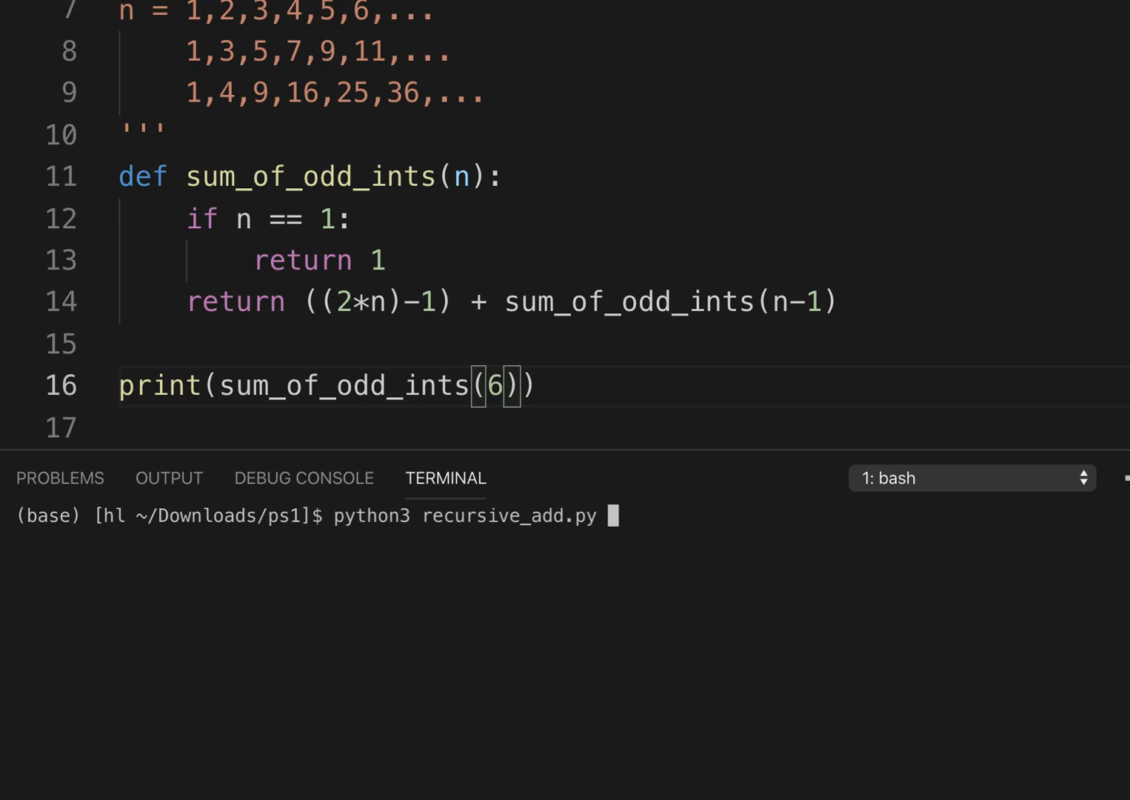